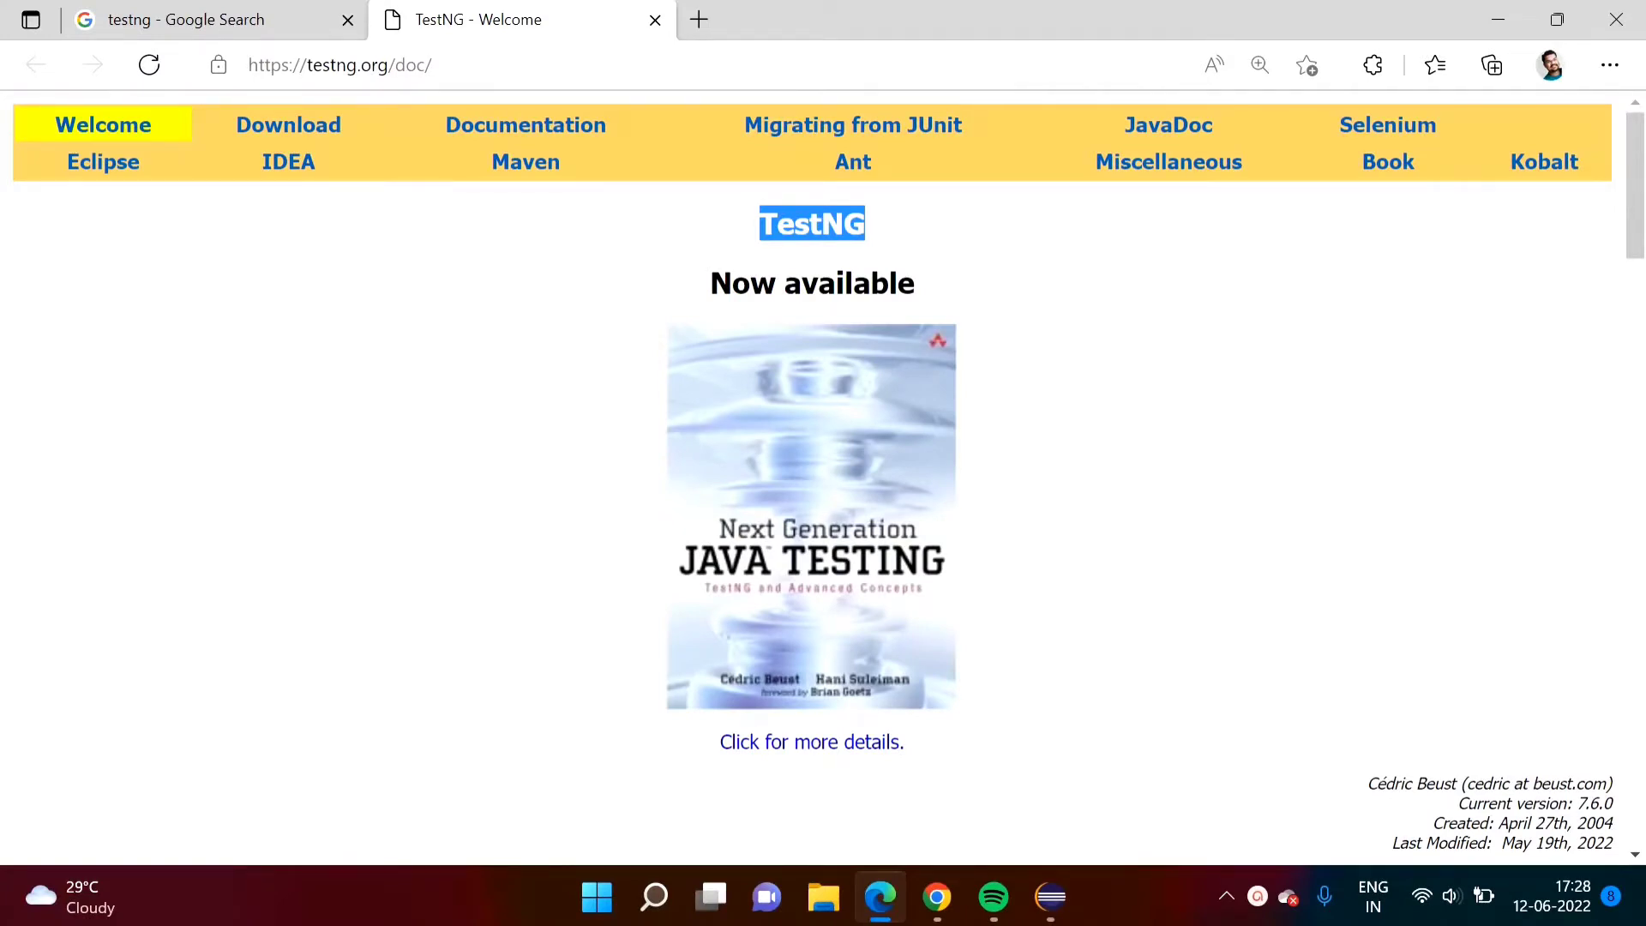
pyautogui.moveTo(1203, 515)
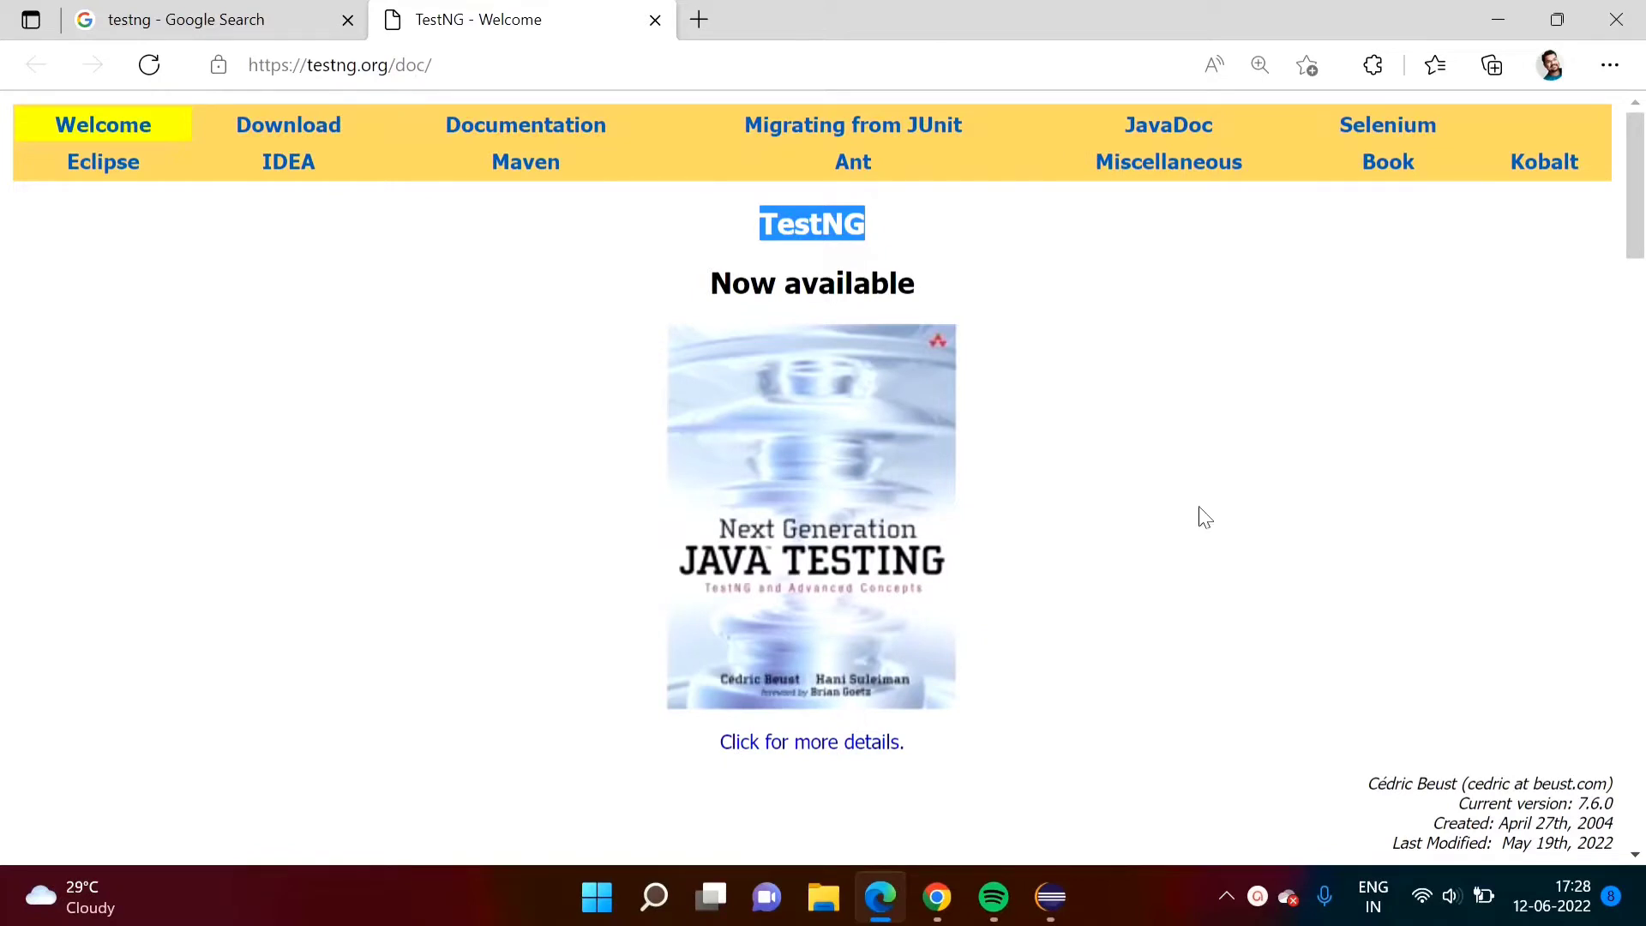
pyautogui.moveTo(1006, 301)
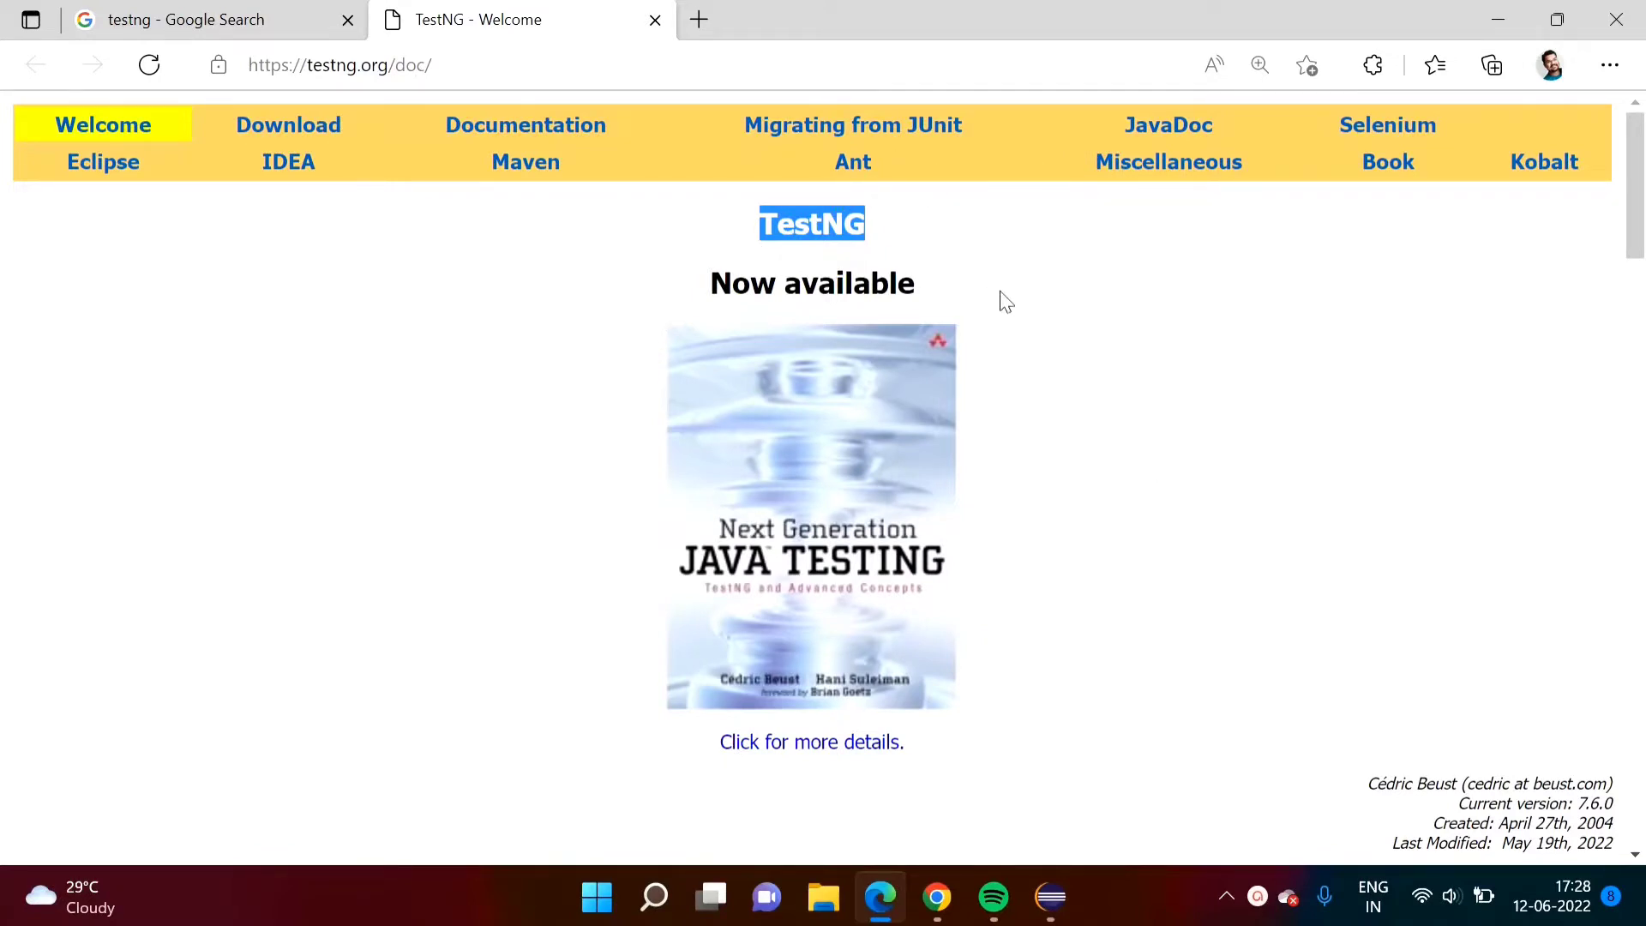
# Review the testng search results and TestNG Welcome page in the browser.
pyautogui.click(187, 19)
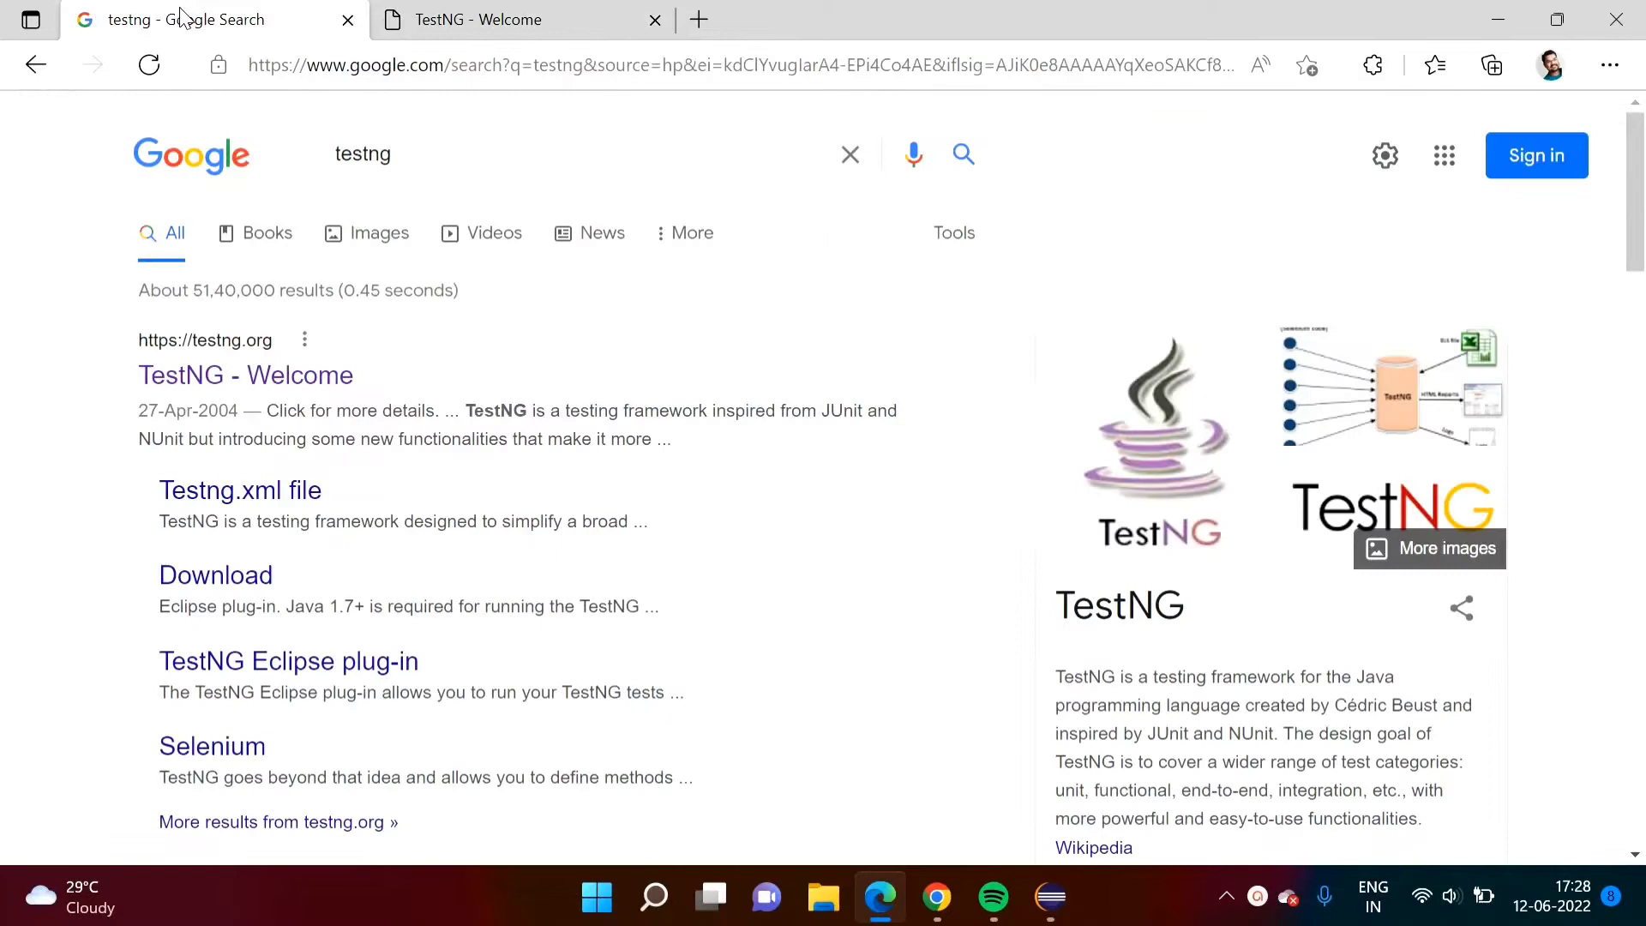
pyautogui.moveTo(137, 499)
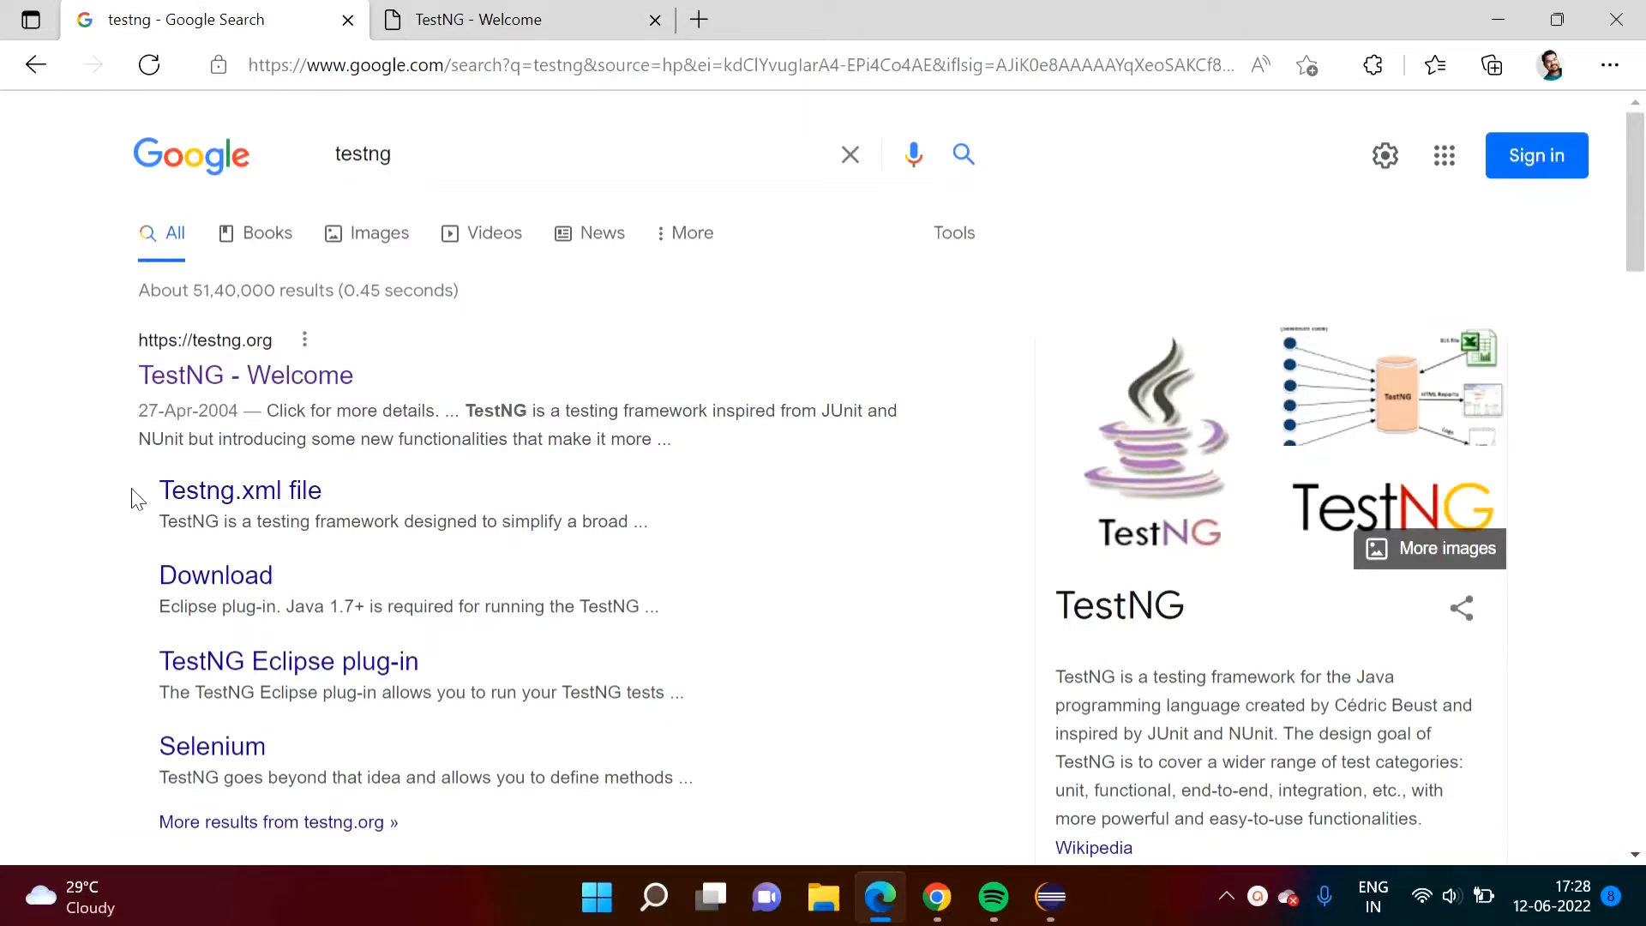
pyautogui.moveTo(244, 374)
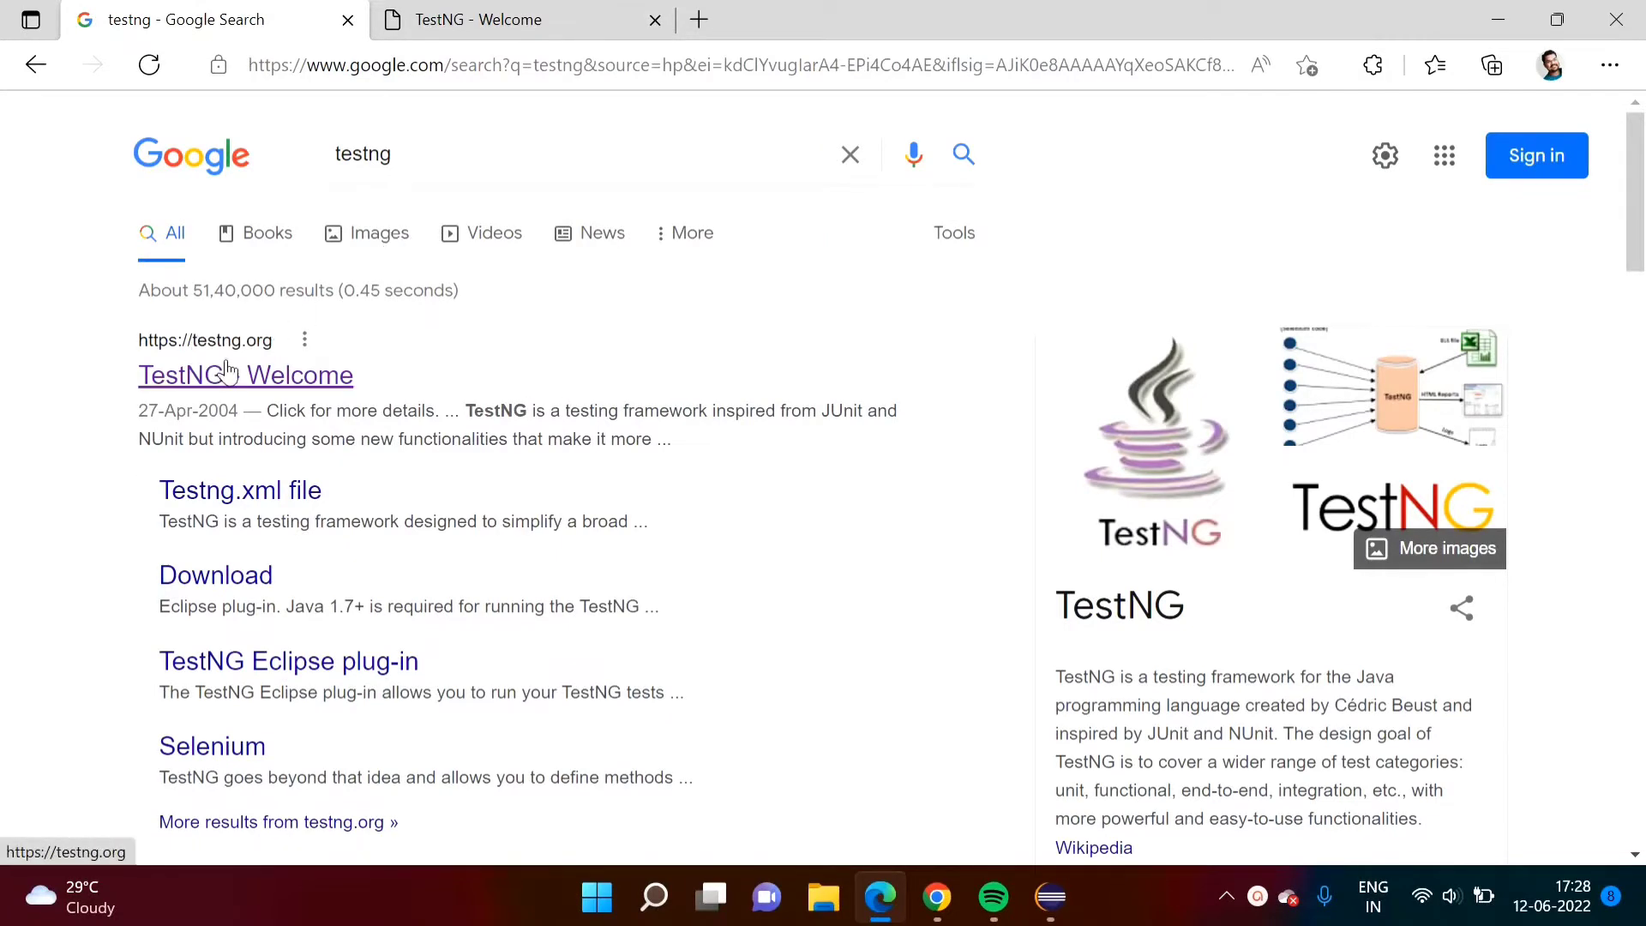
pyautogui.moveTo(444, 276)
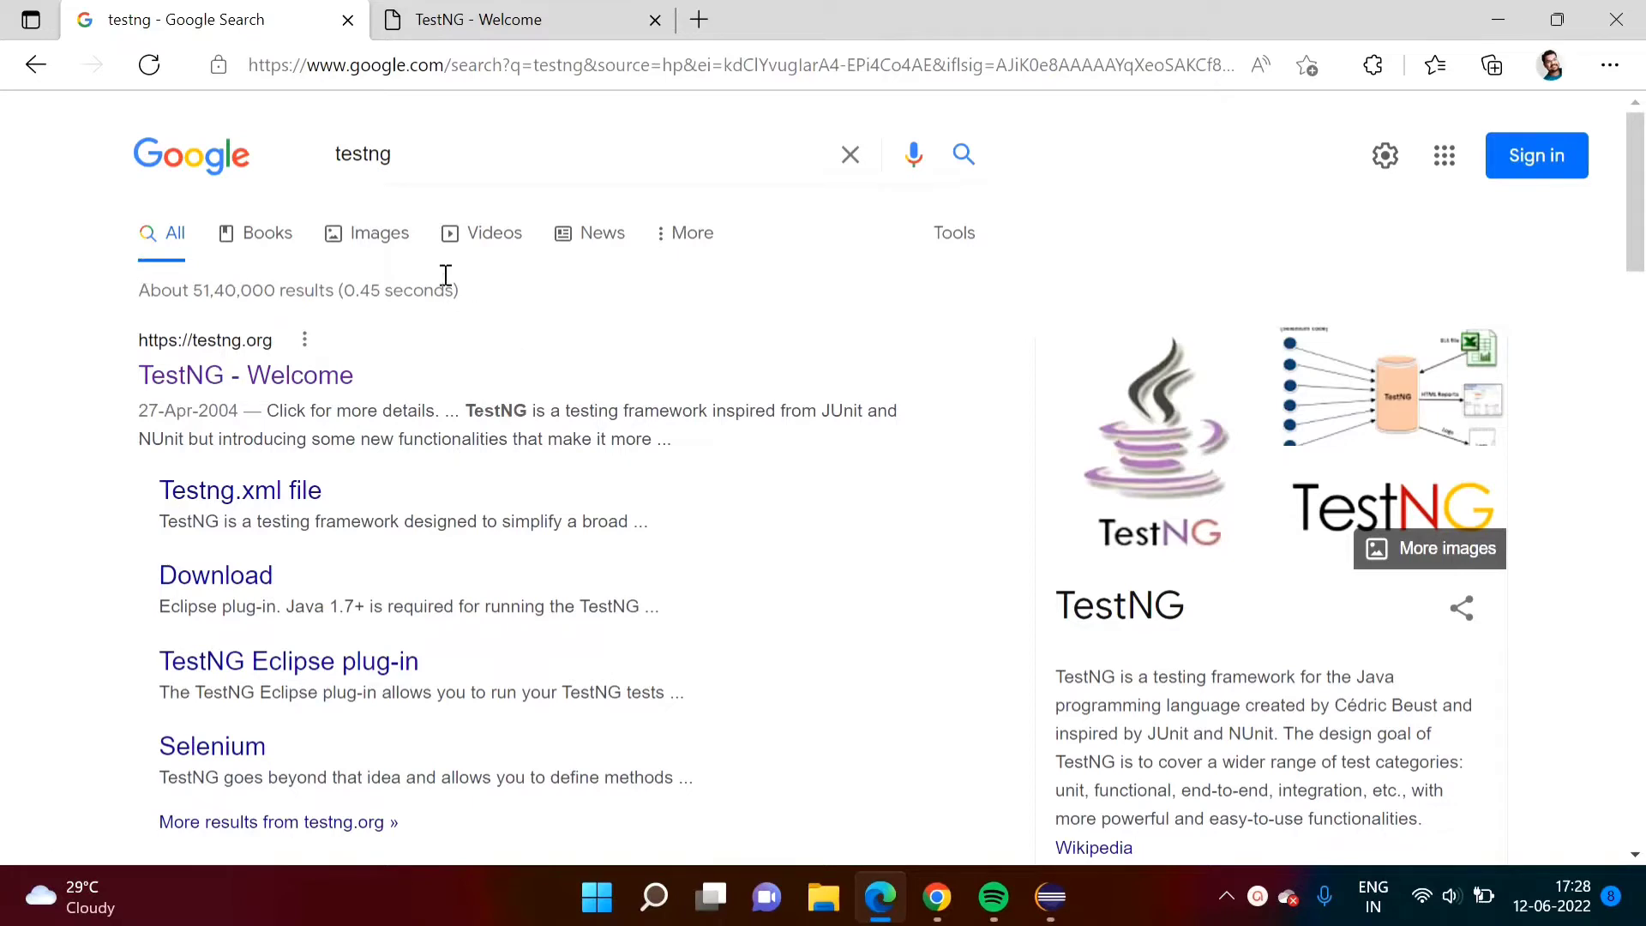
pyautogui.click(478, 19)
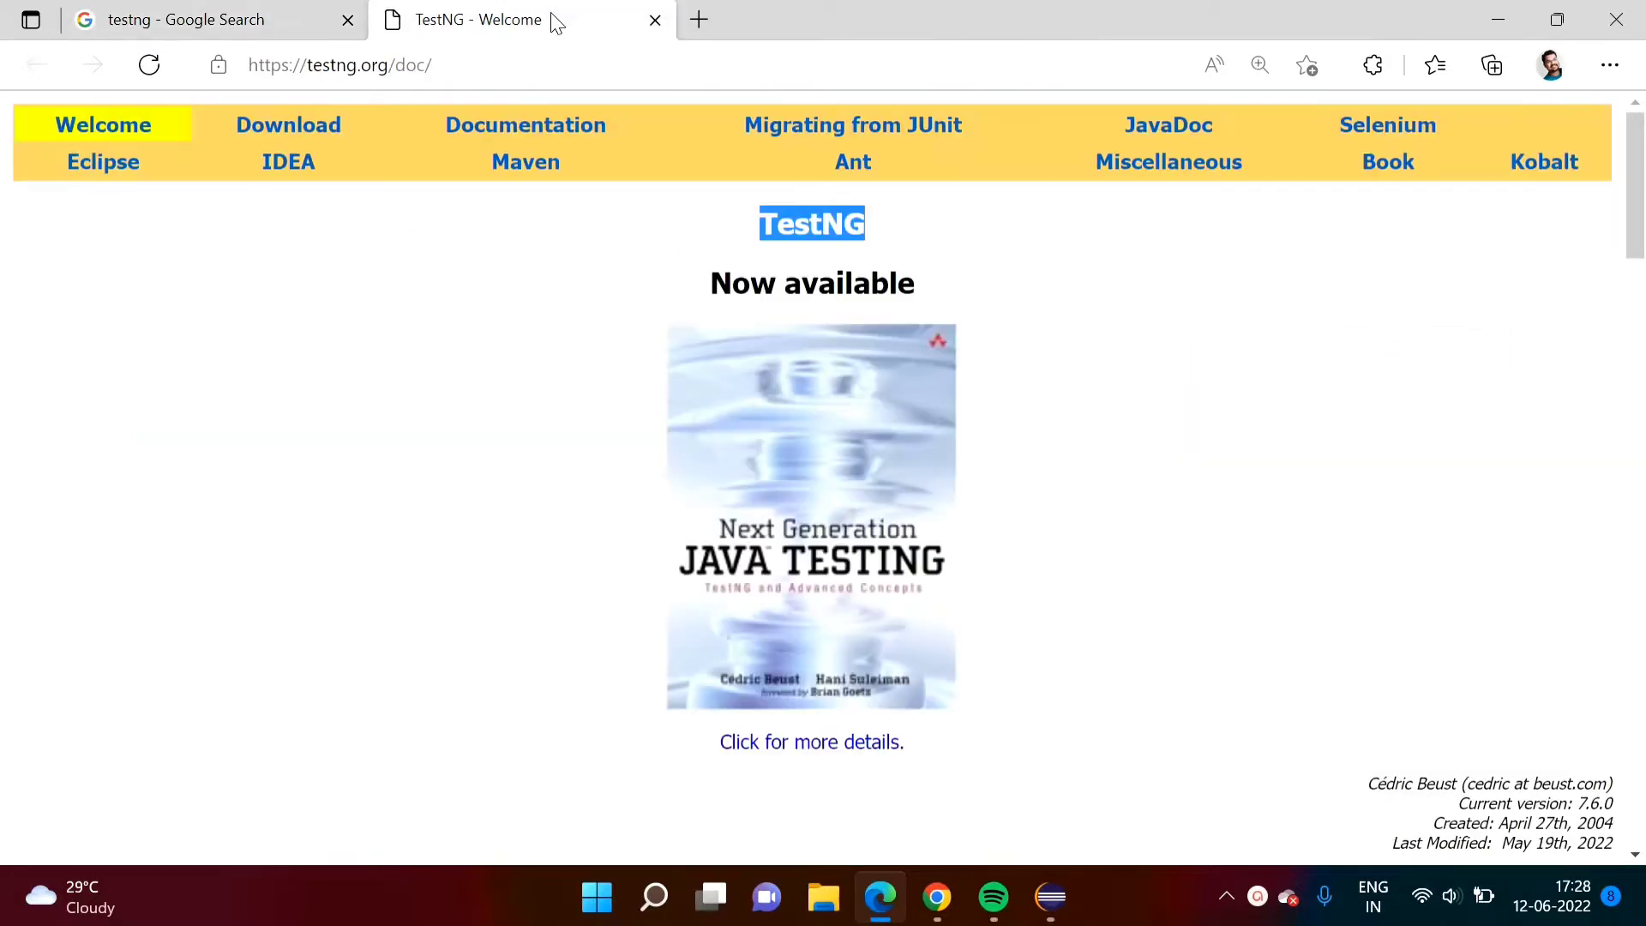
pyautogui.moveTo(977, 242)
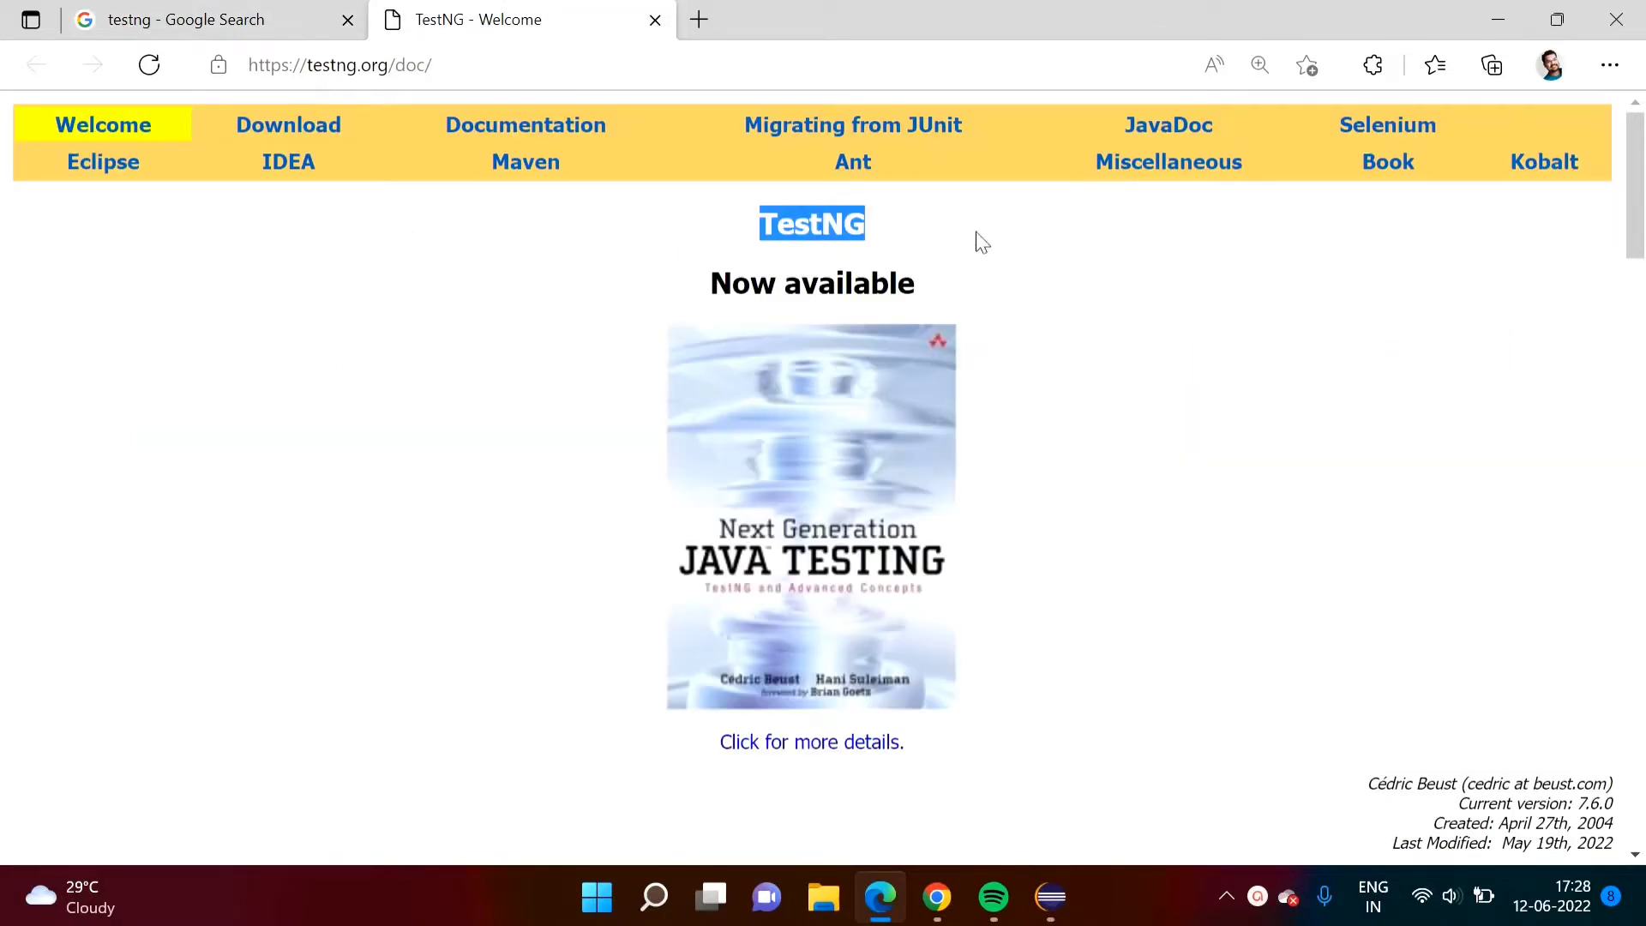
pyautogui.moveTo(890, 215)
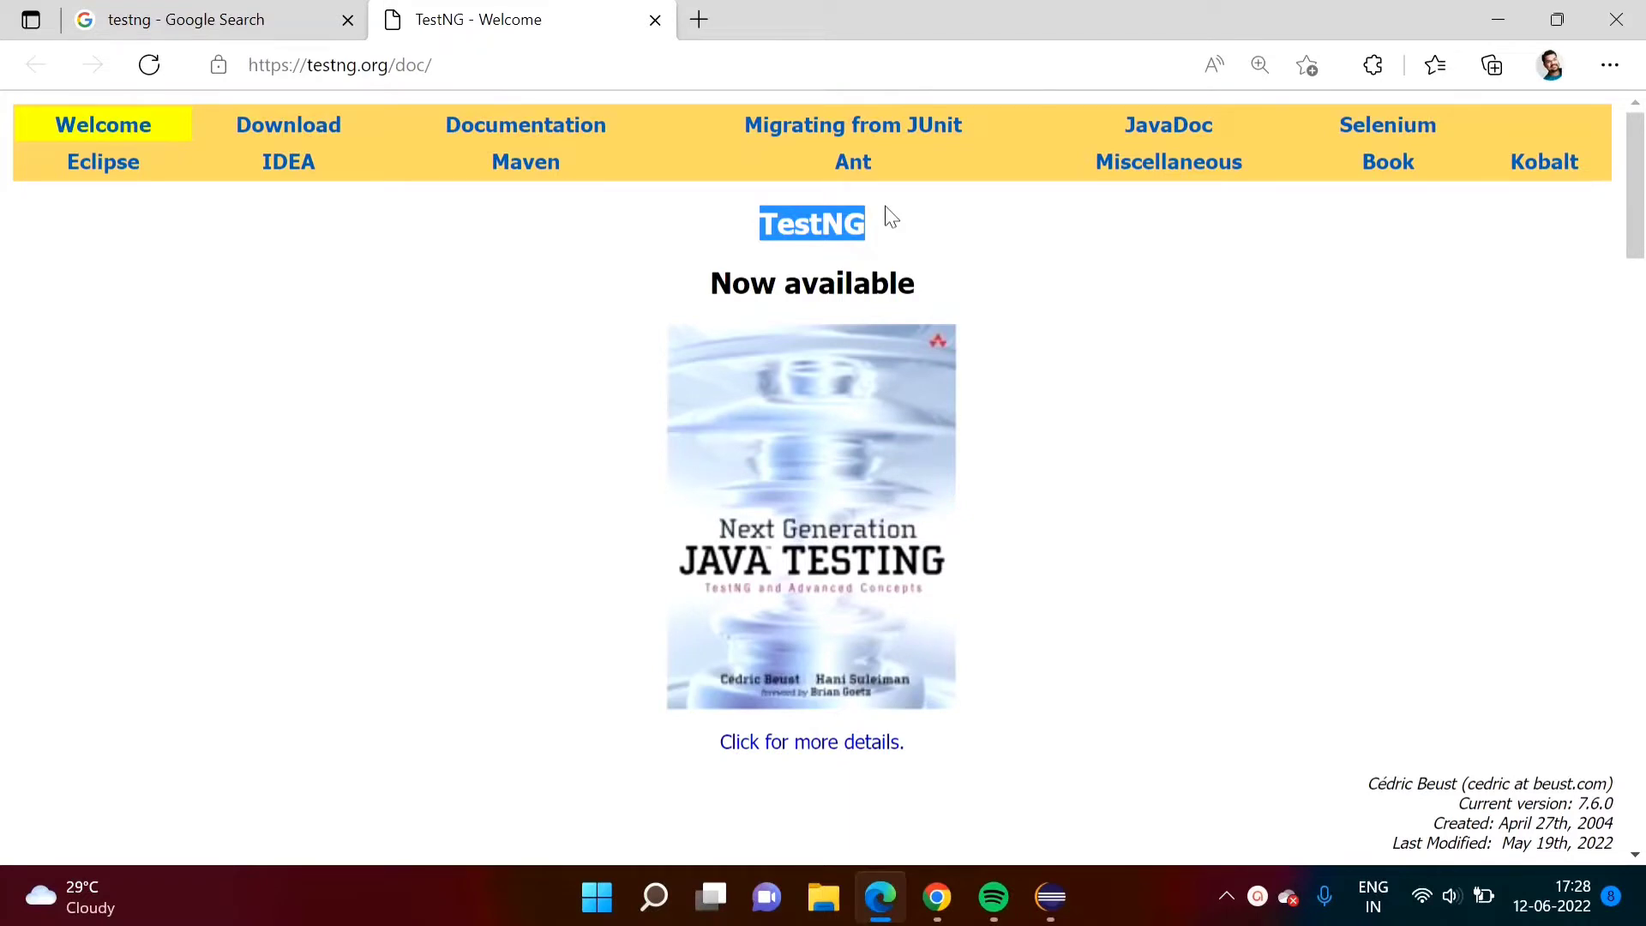
pyautogui.moveTo(922, 533)
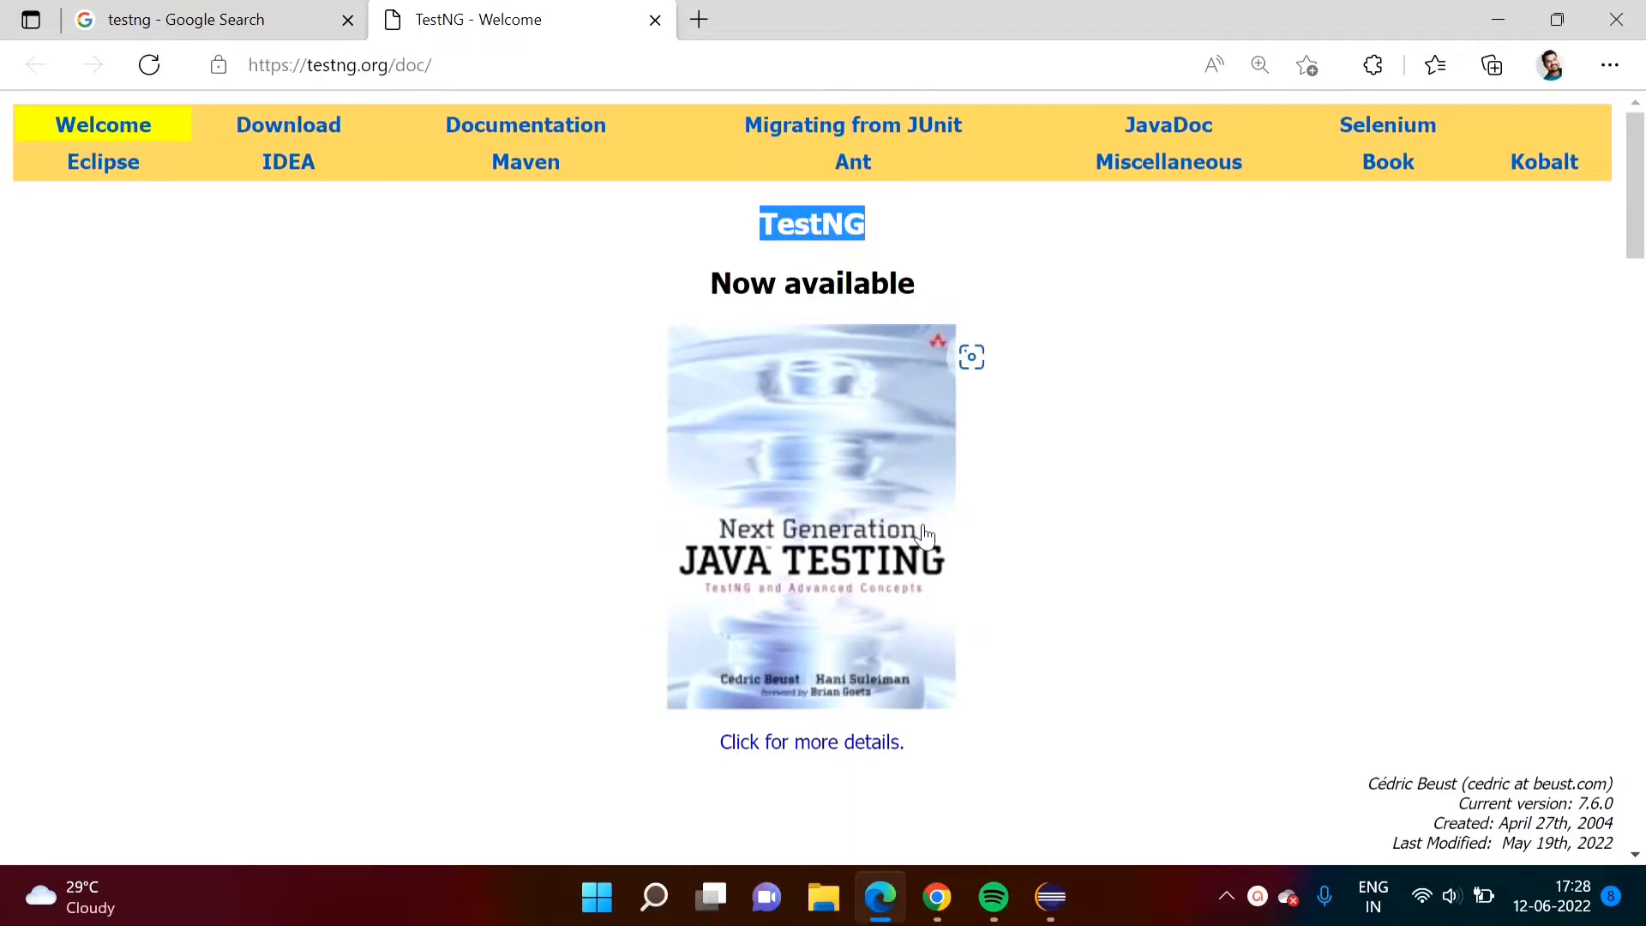
pyautogui.scroll(-3)
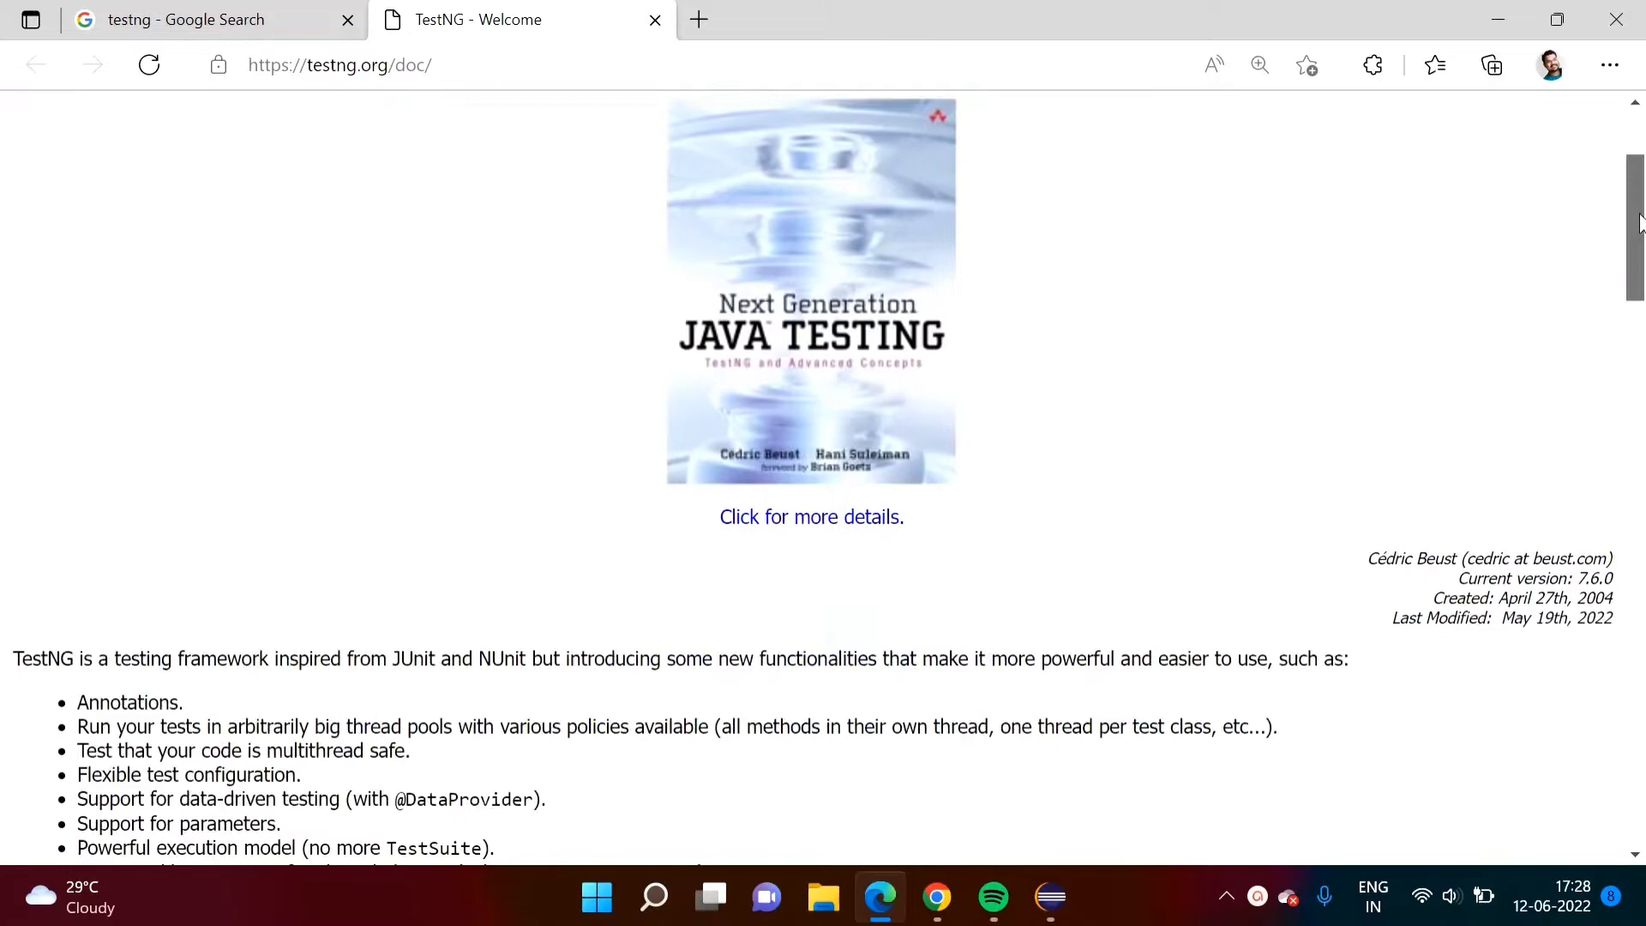
pyautogui.scroll(-3)
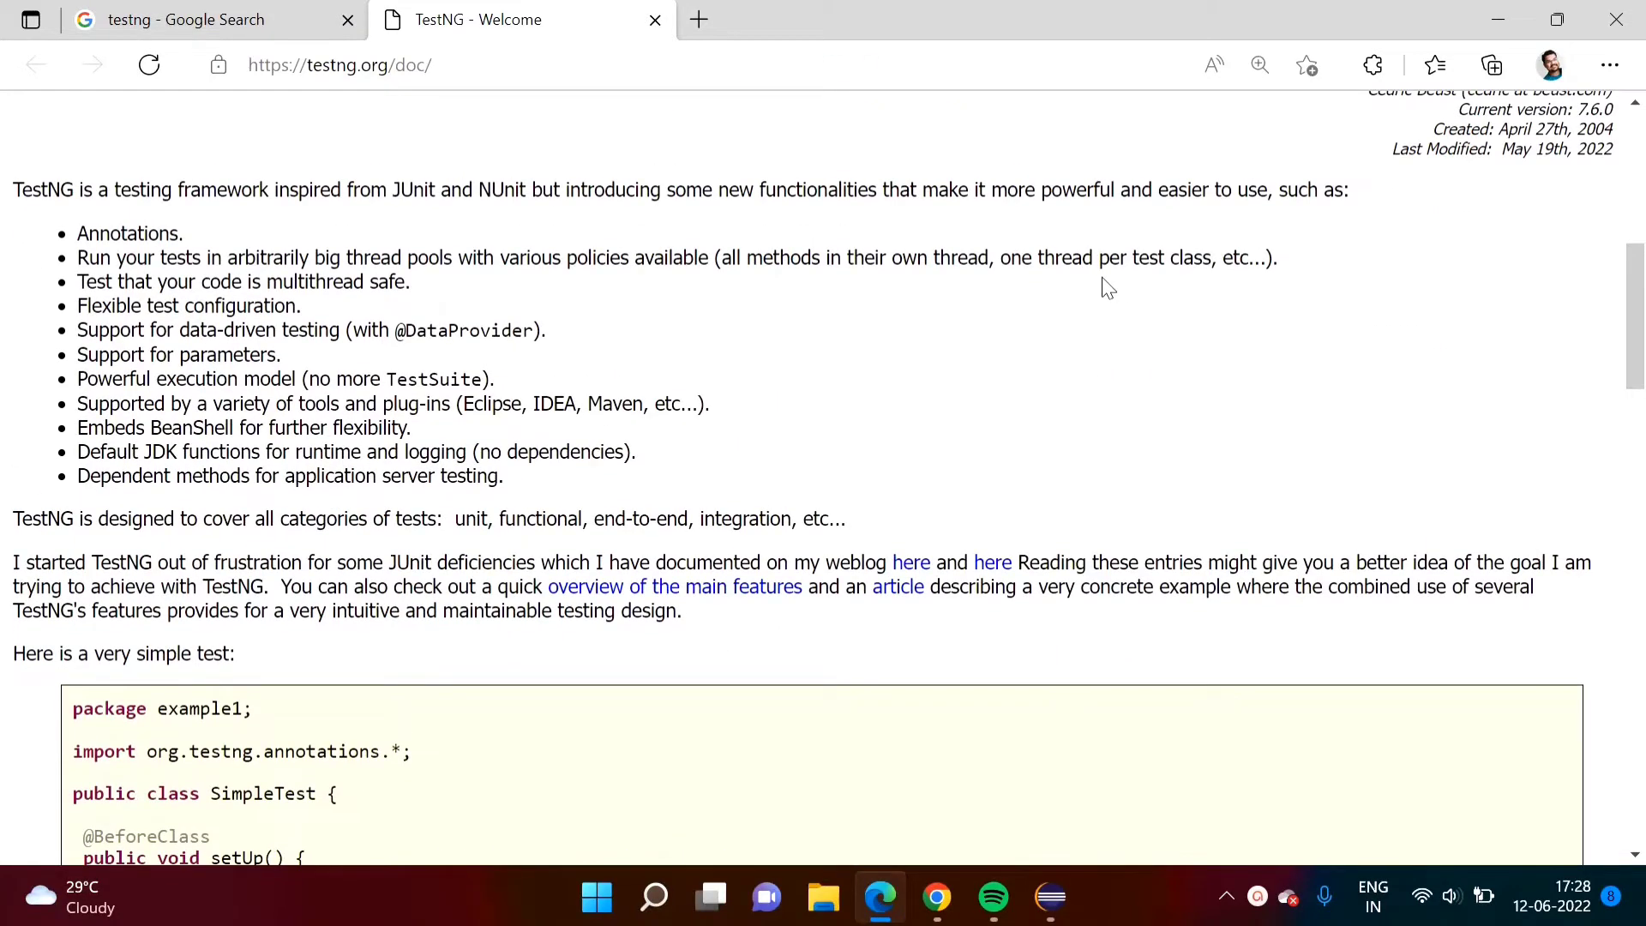
pyautogui.moveTo(163, 247)
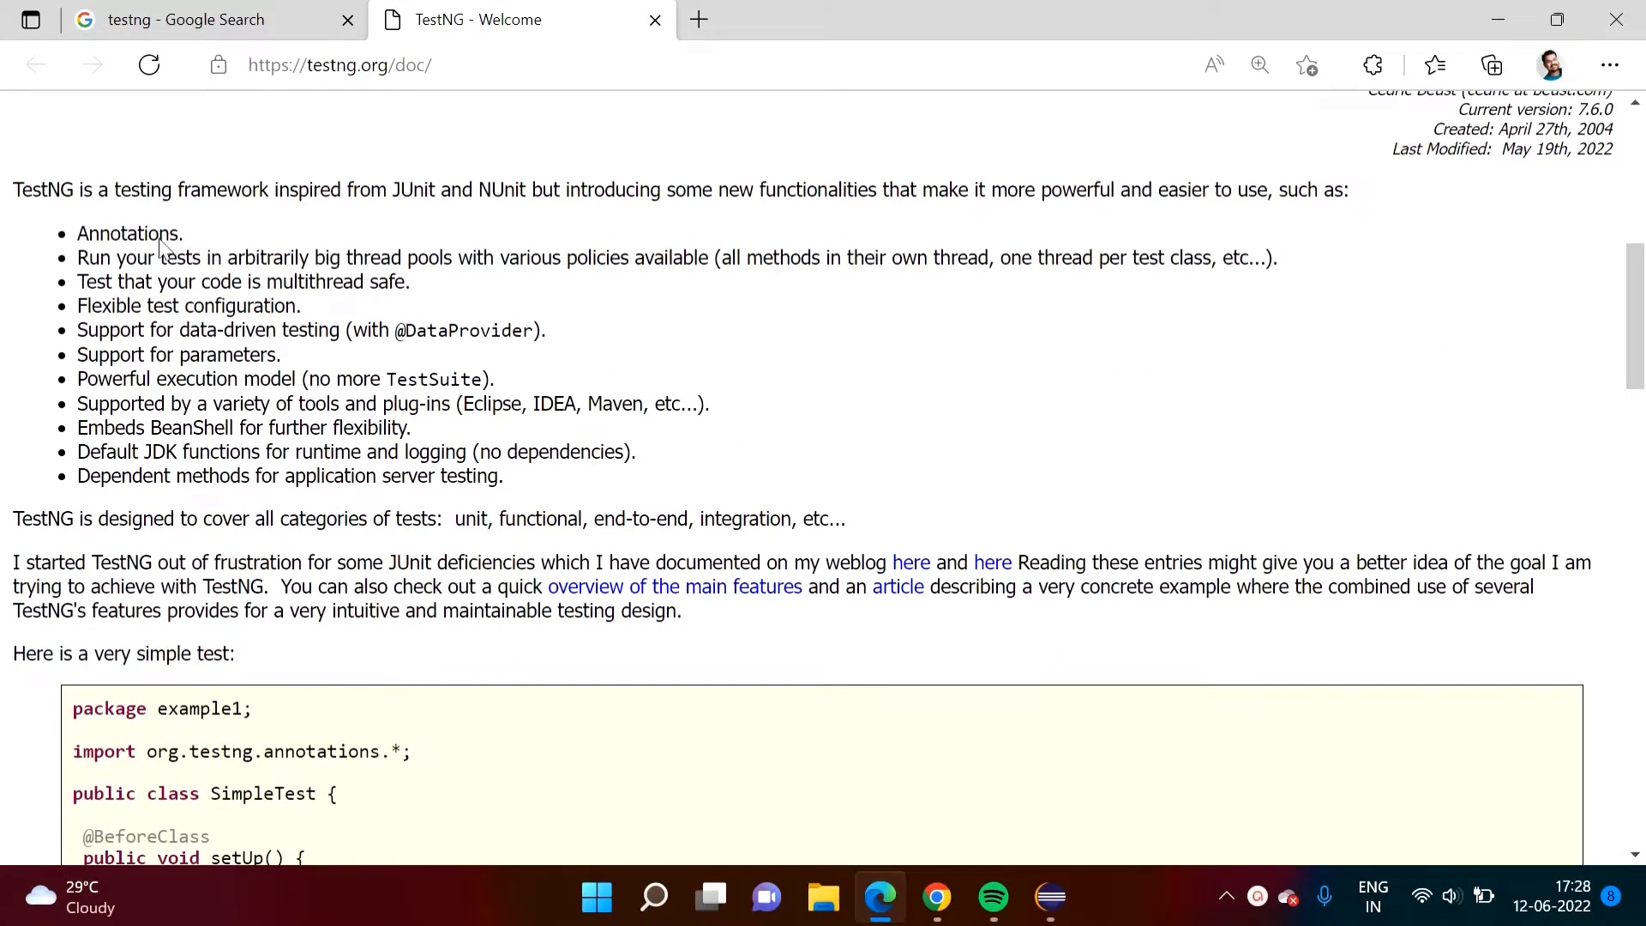
pyautogui.moveTo(598, 294)
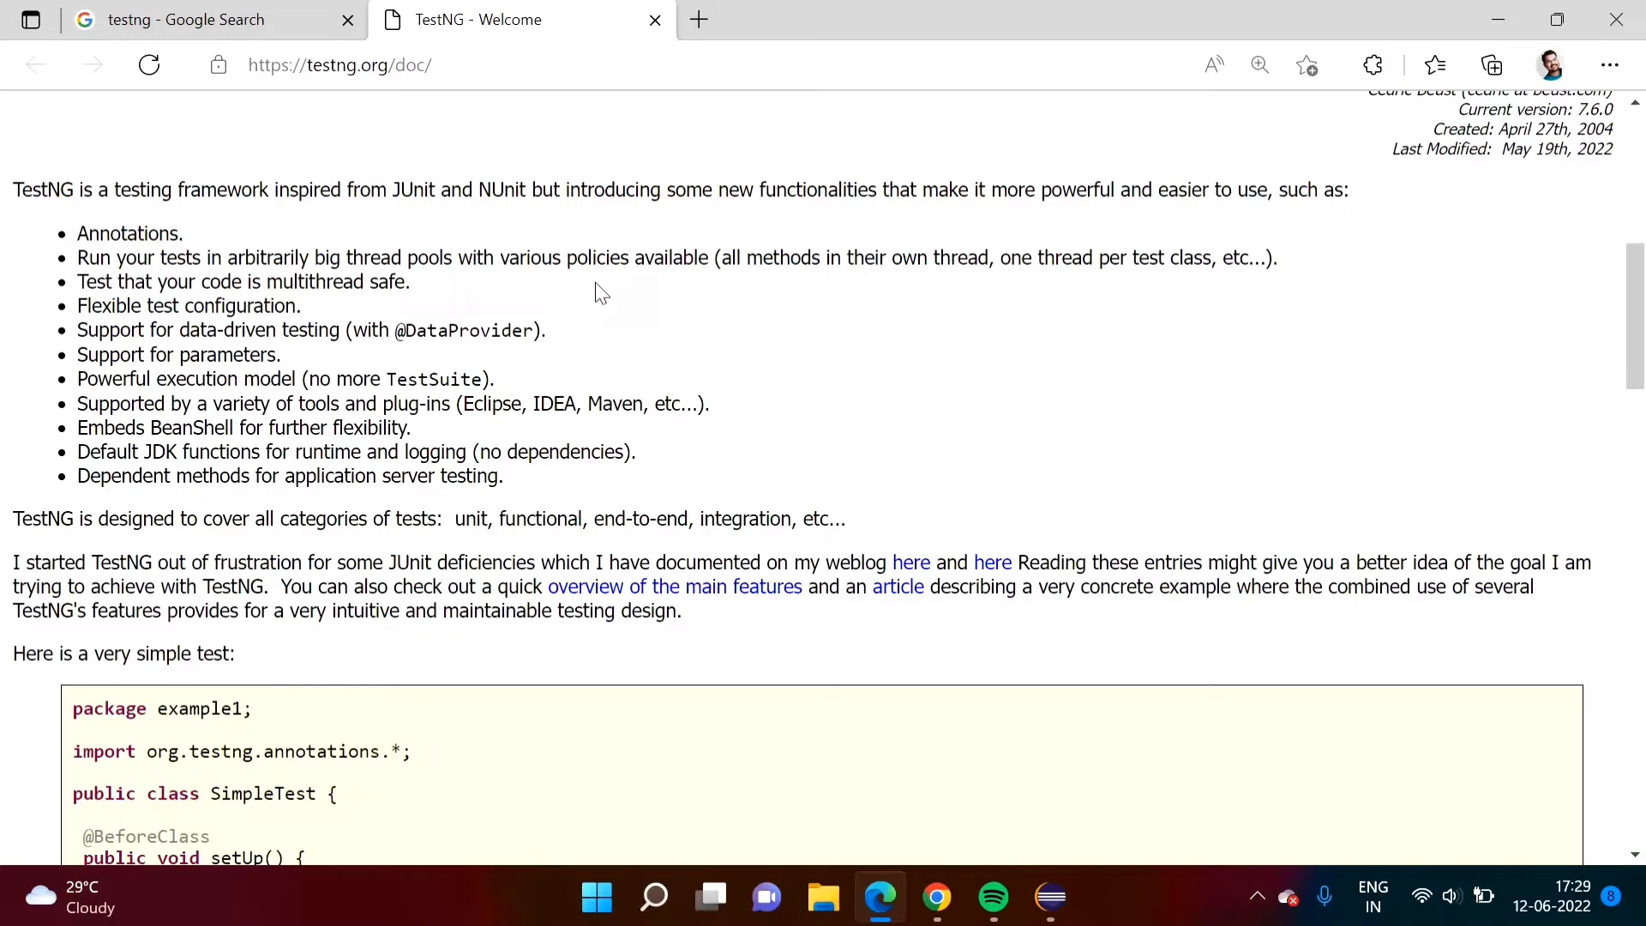
# Back in Eclipse, search Eclipse Marketplace for 'testng'.
pyautogui.click(1049, 897)
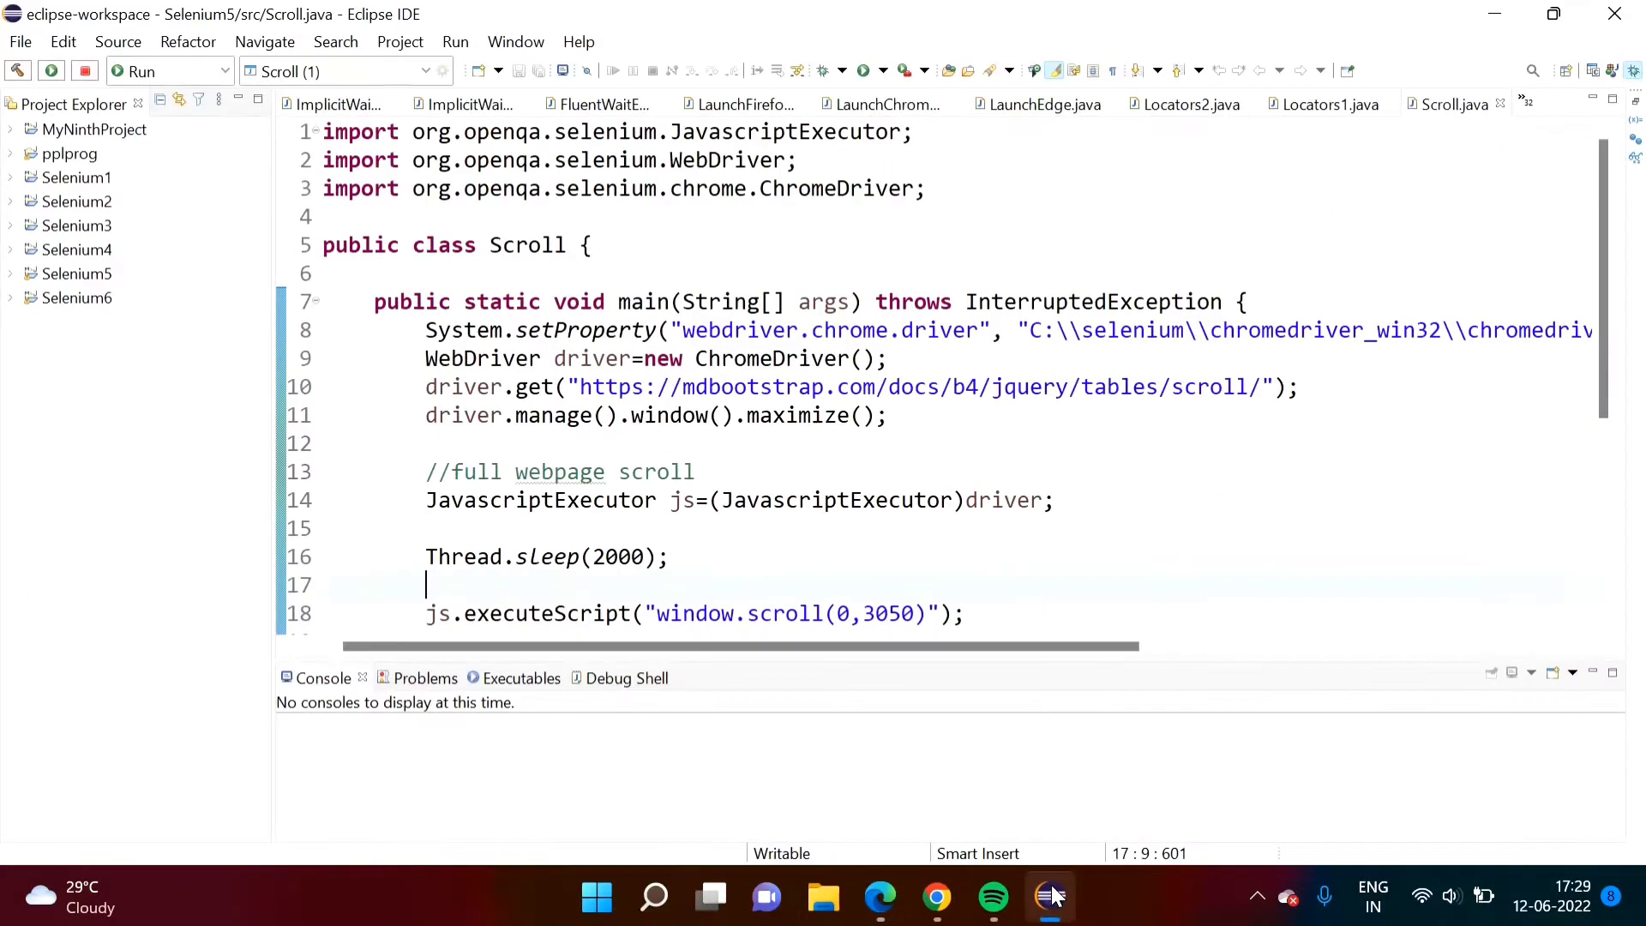
pyautogui.moveTo(528, 245)
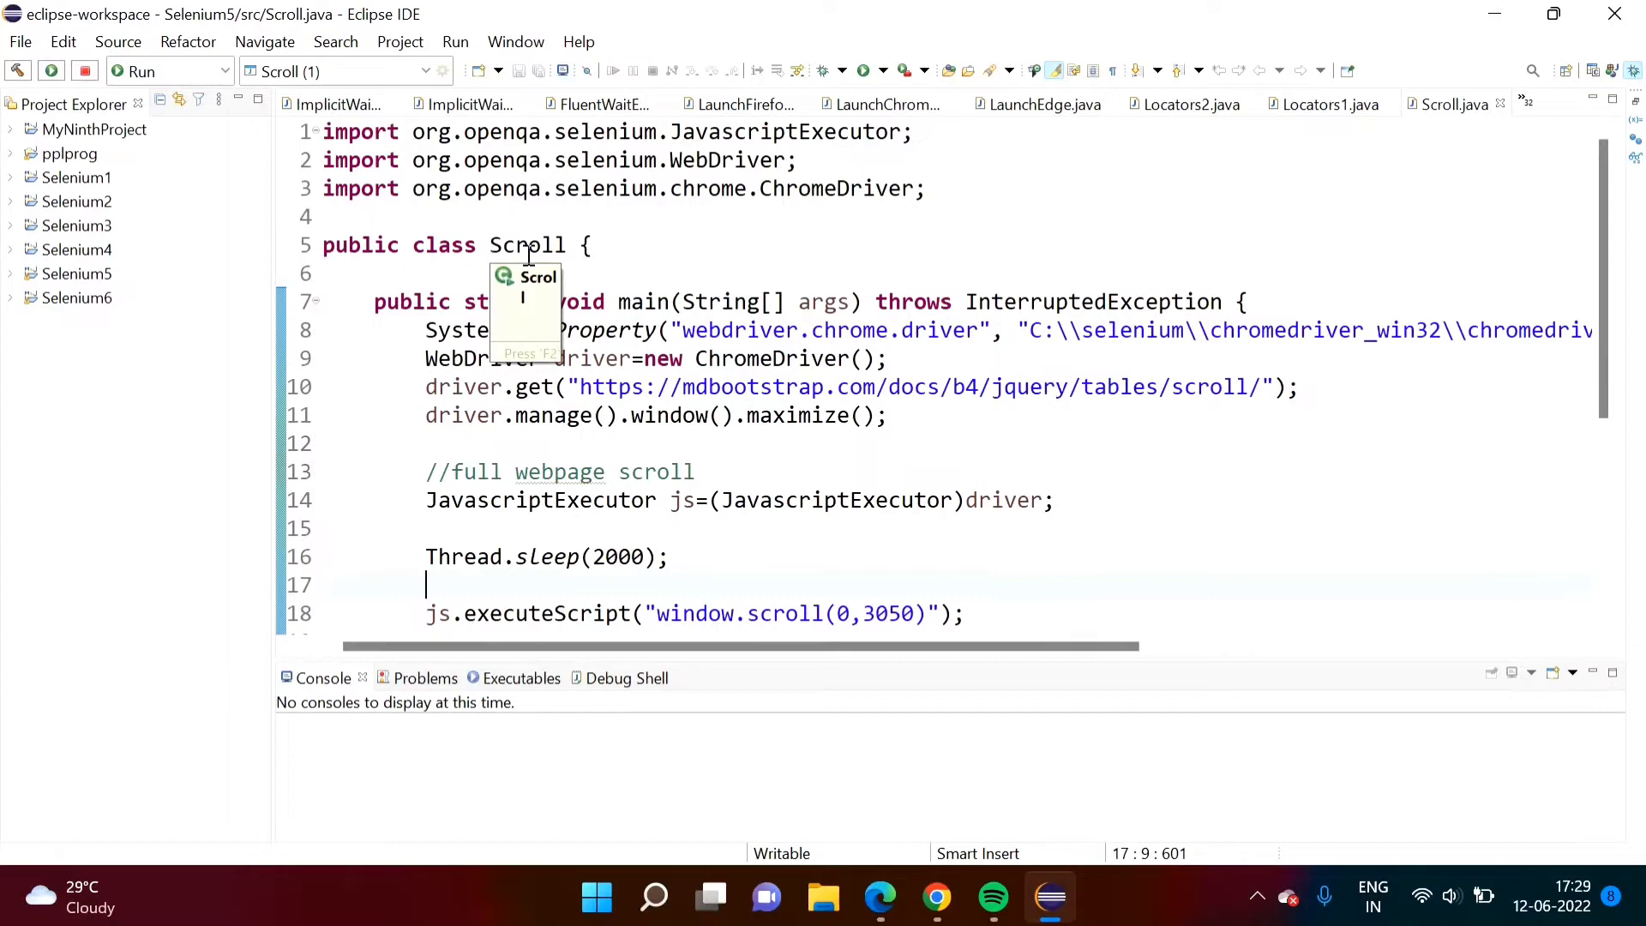
pyautogui.click(578, 42)
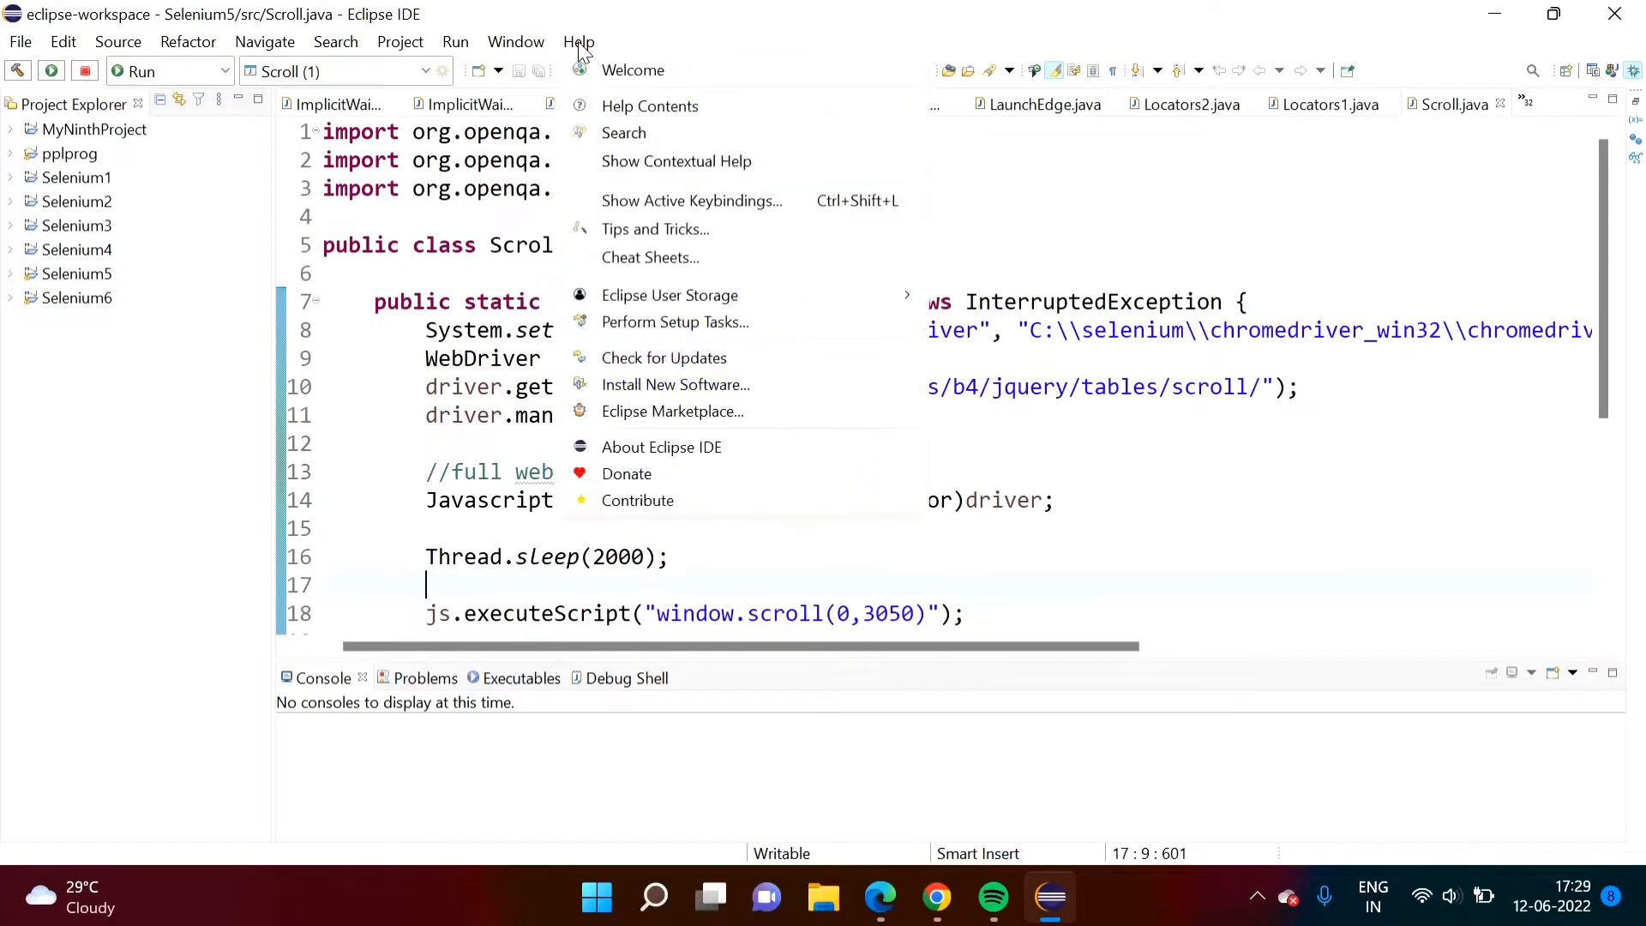
pyautogui.moveTo(672, 410)
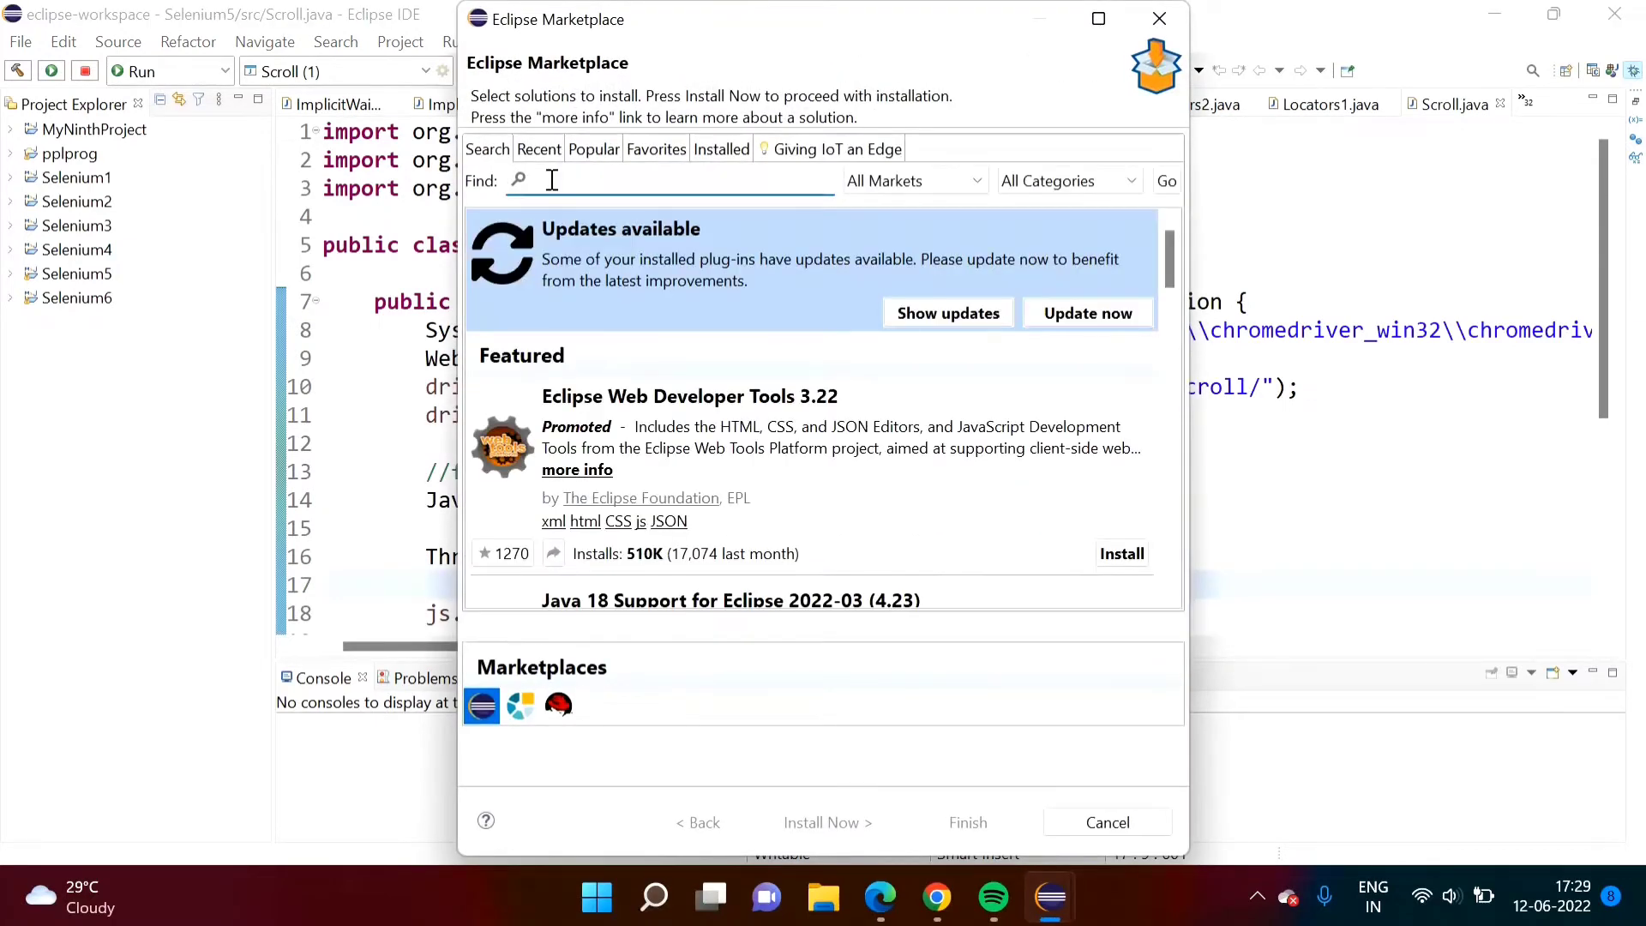
pyautogui.write('testn')
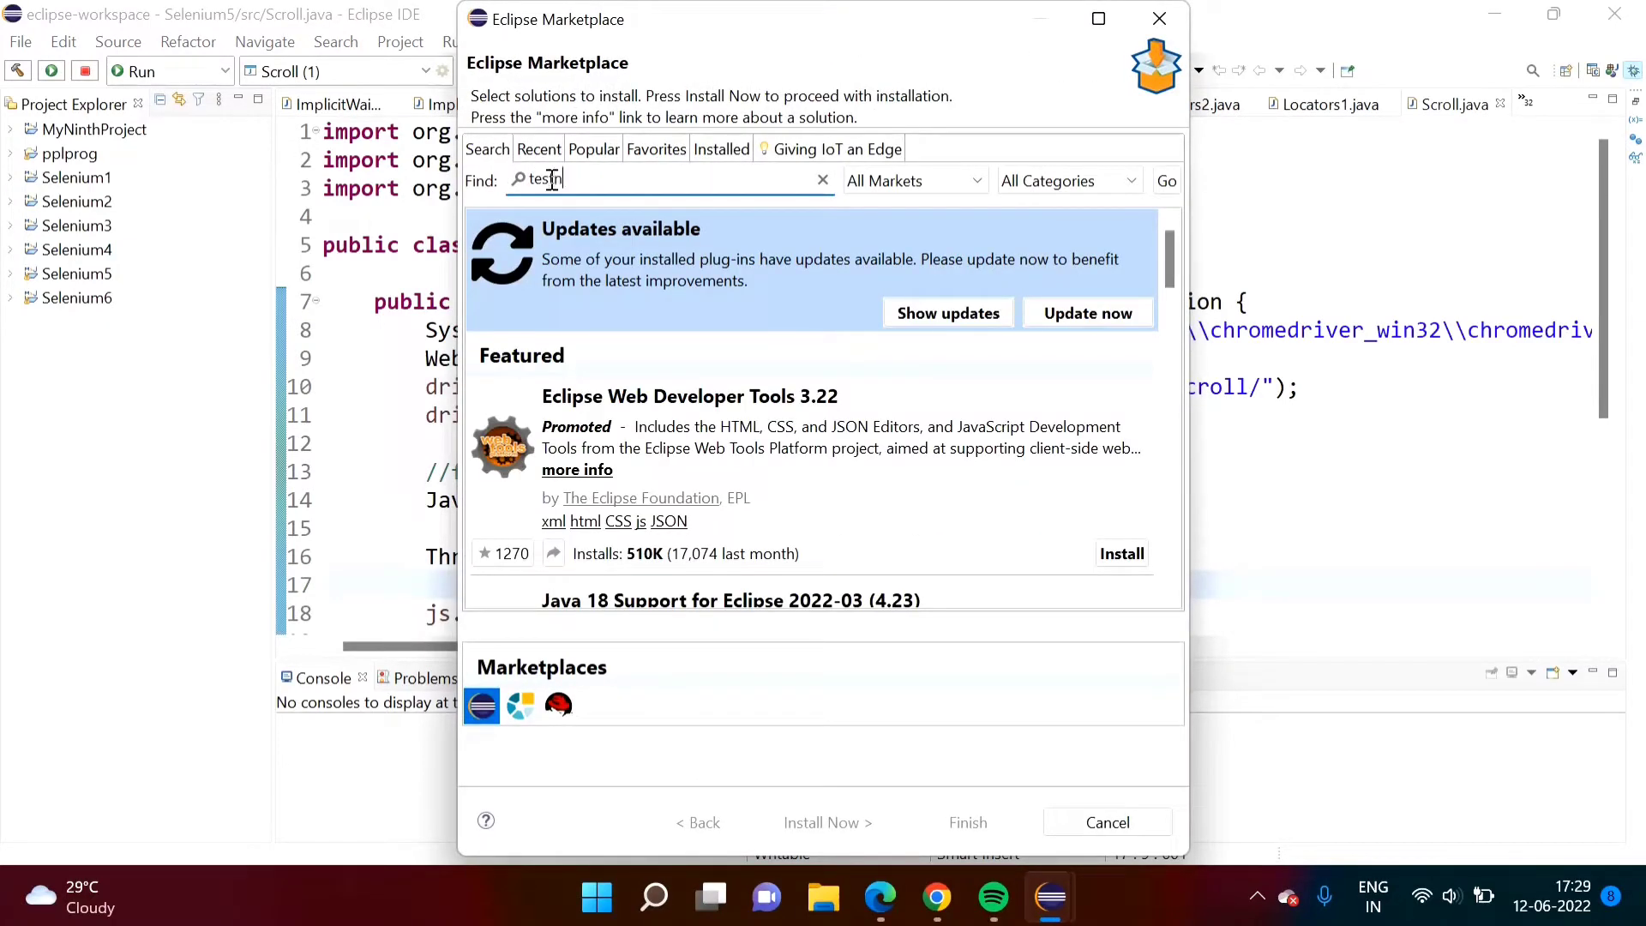
pyautogui.write('g')
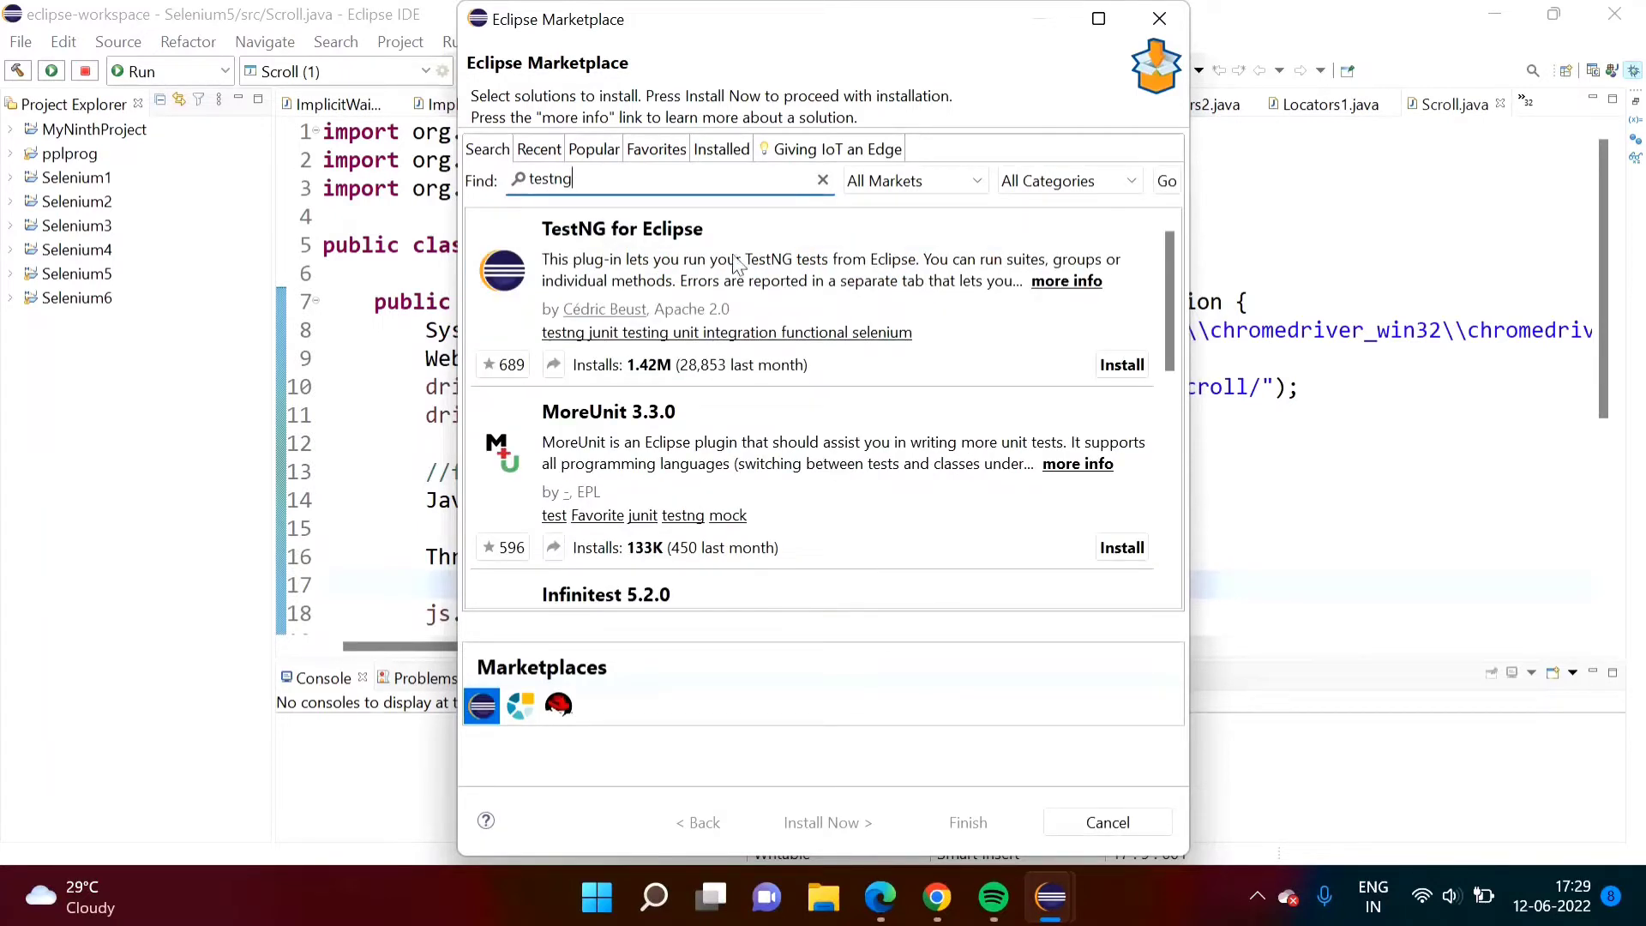
pyautogui.moveTo(650, 257)
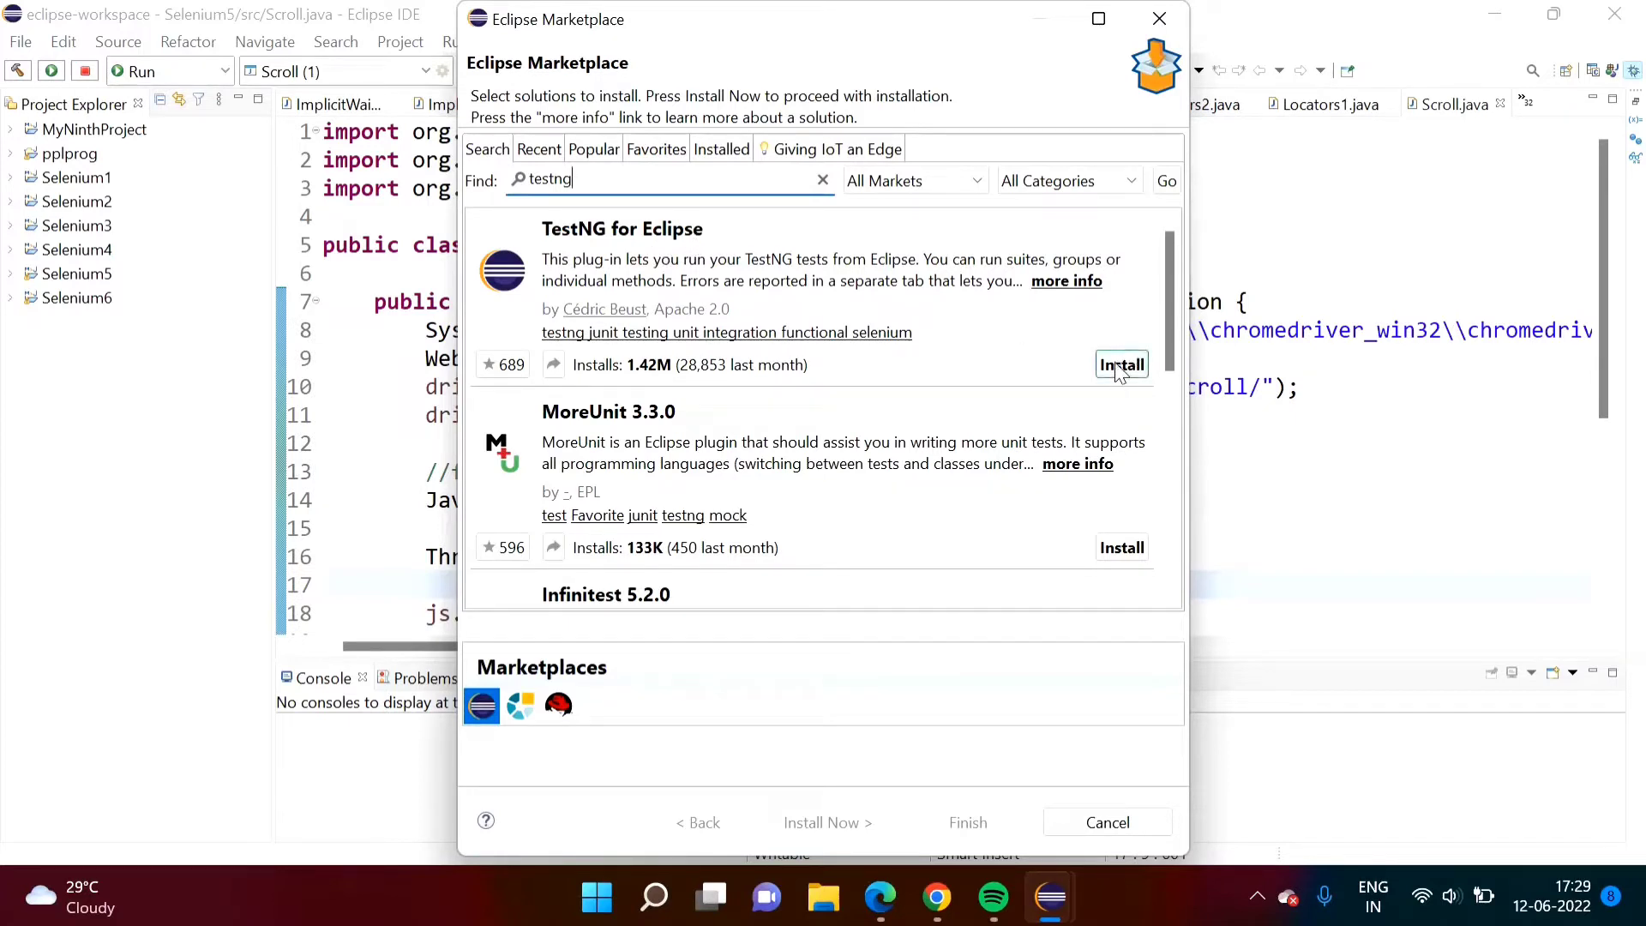
# Install TestNG for Eclipse, confirming its features and accepting the Apache license.
pyautogui.click(1121, 364)
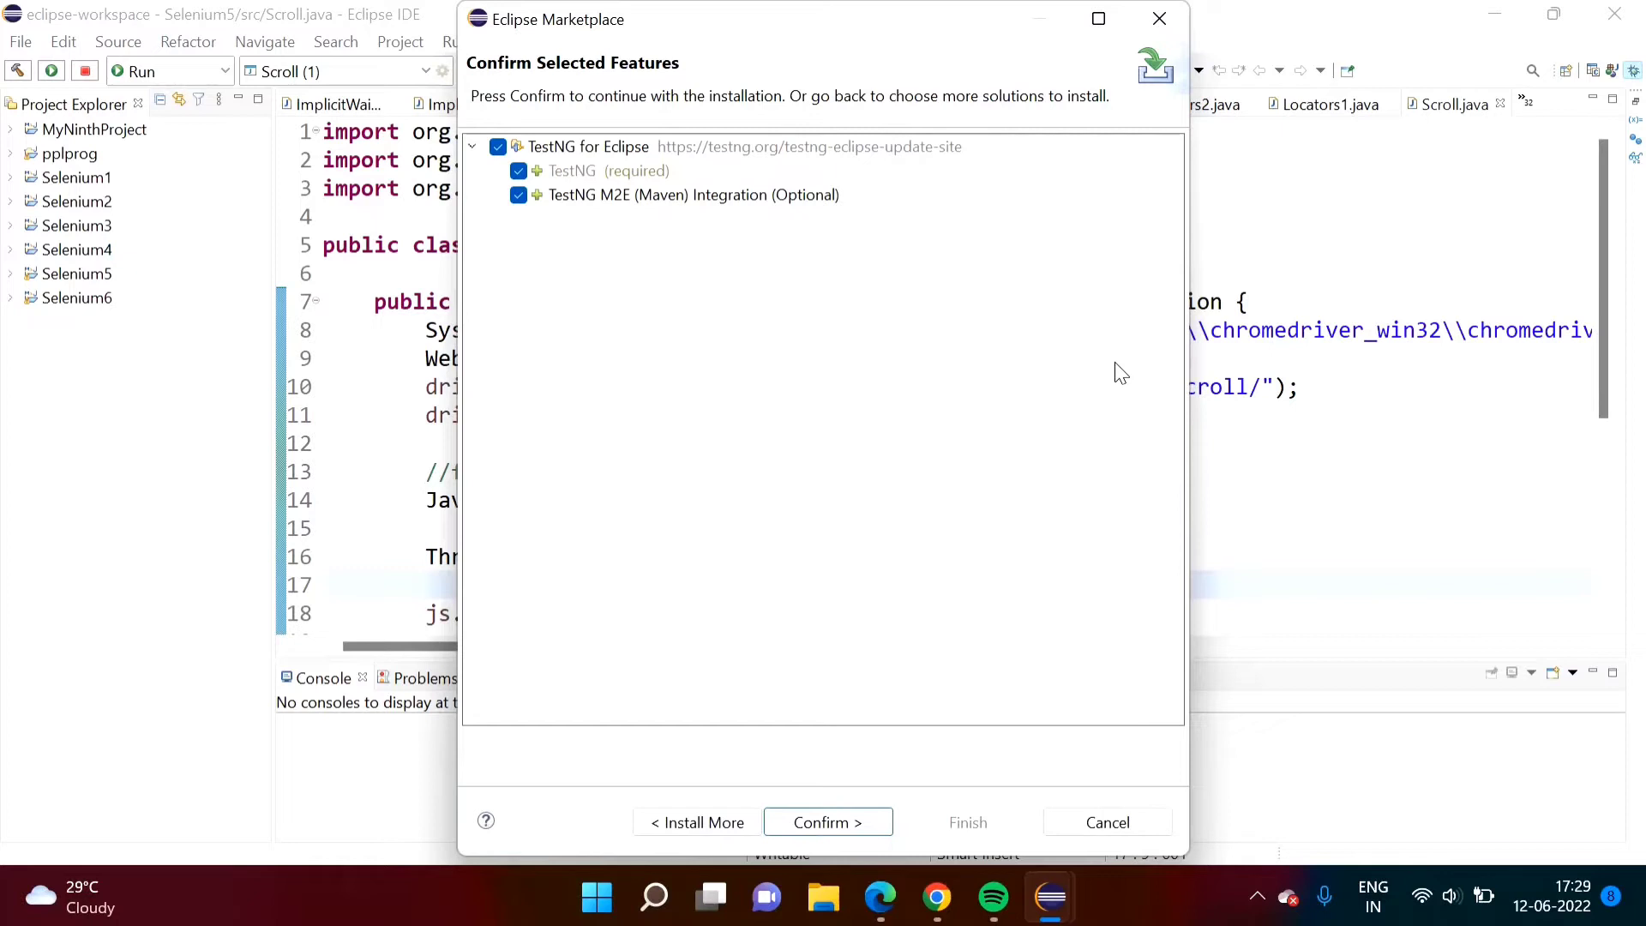
pyautogui.moveTo(545, 275)
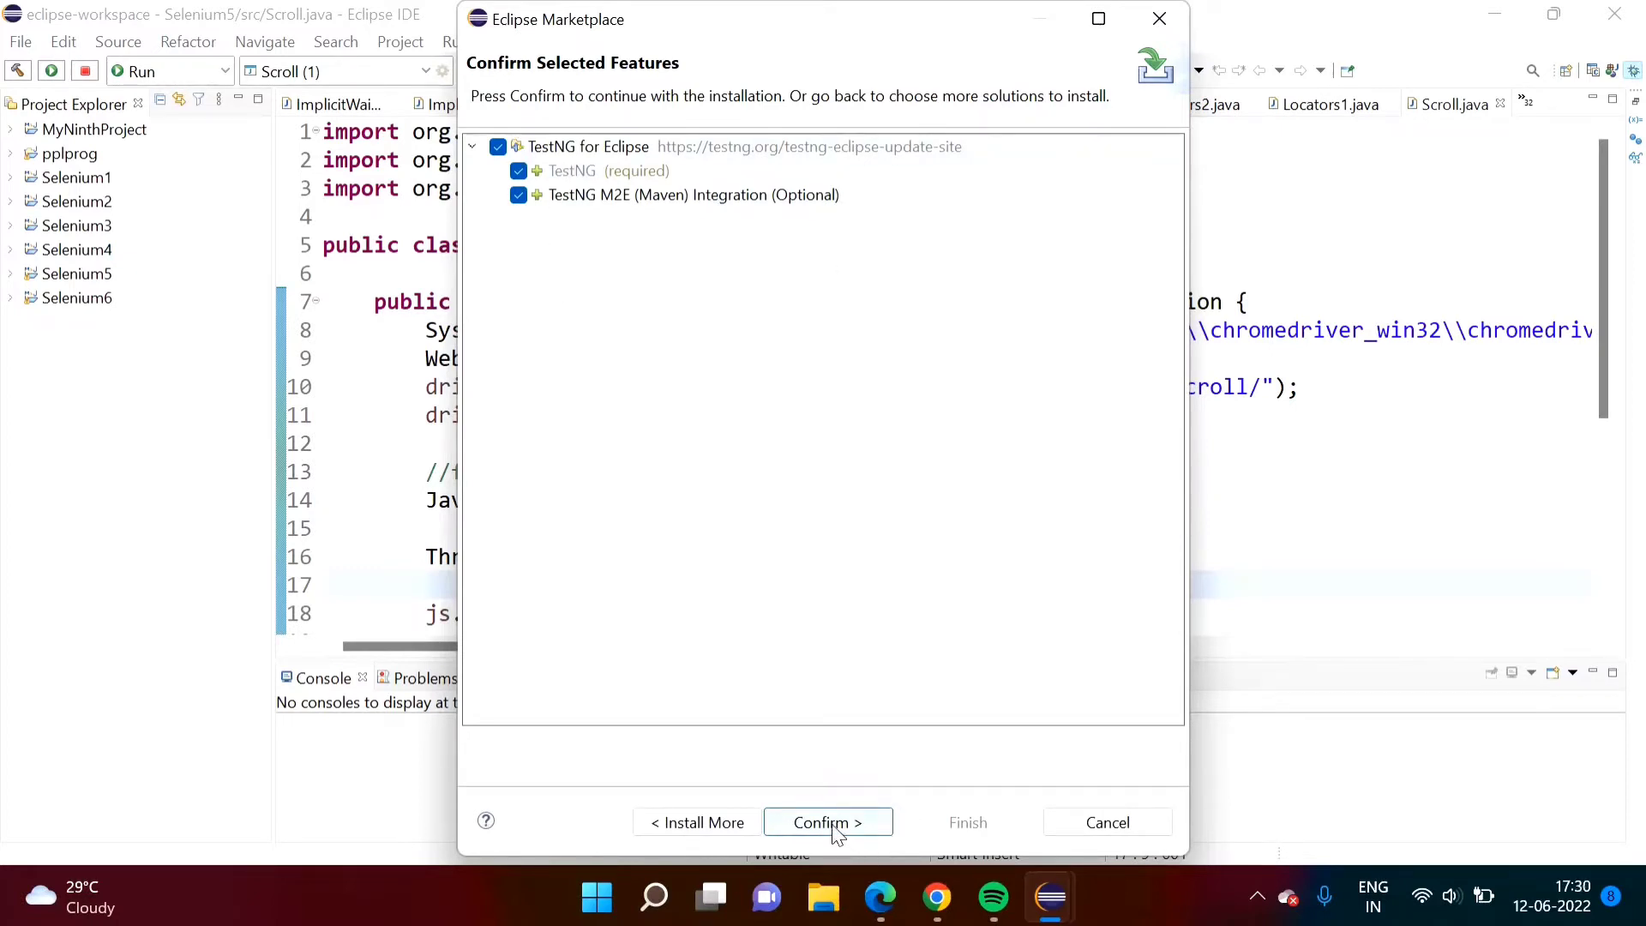
pyautogui.click(828, 822)
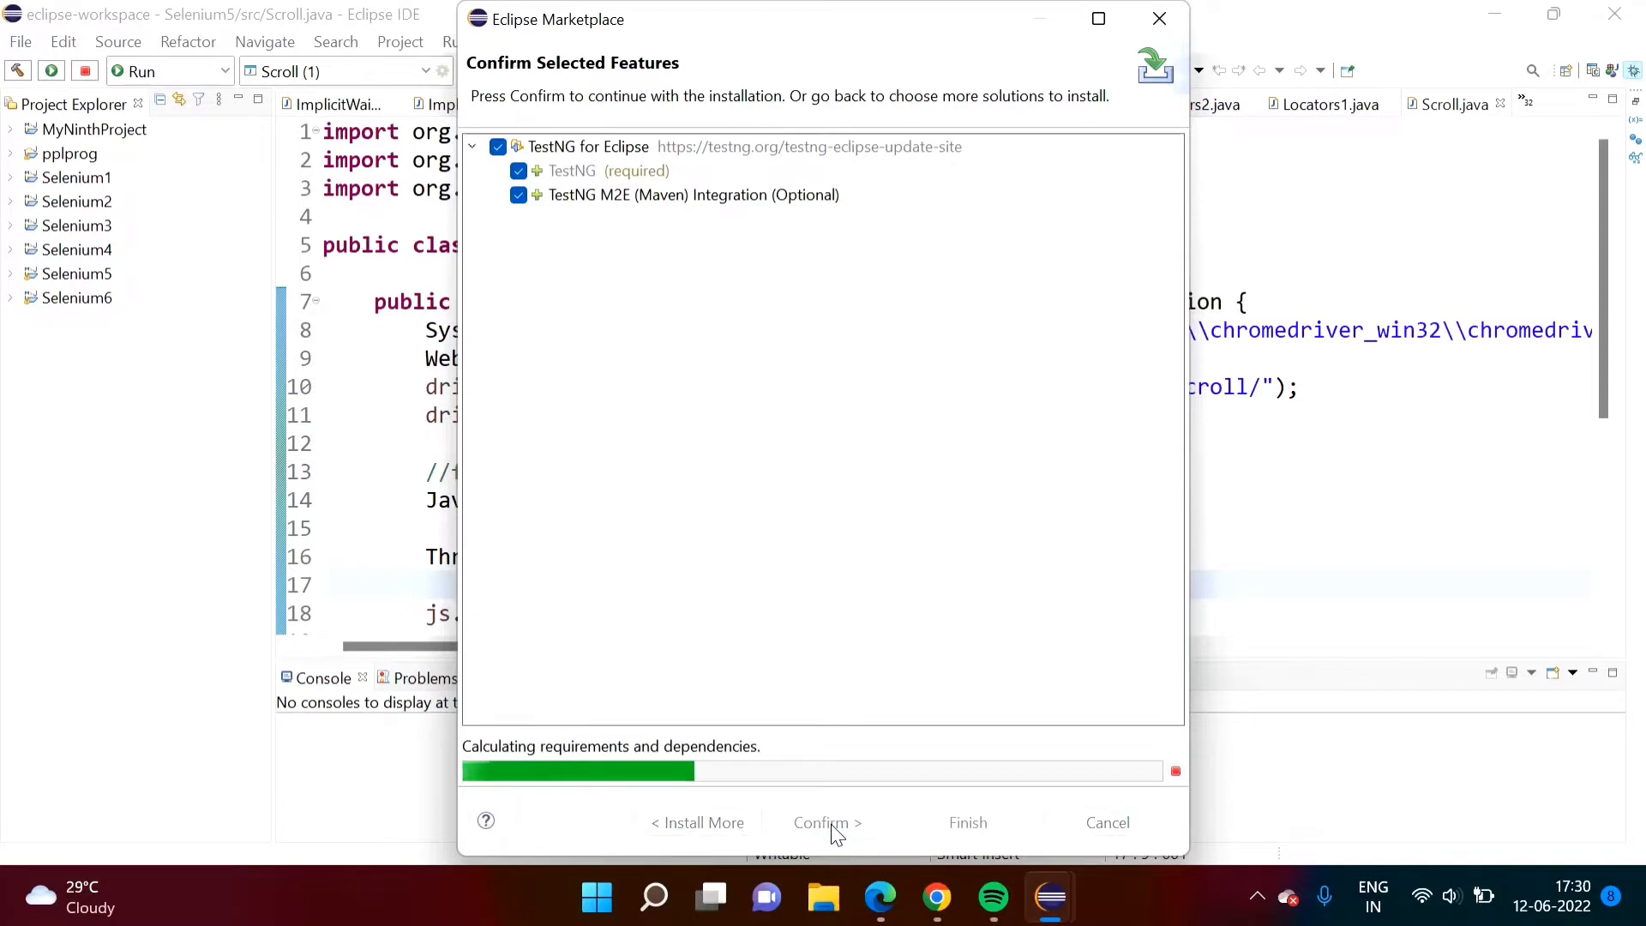
pyautogui.click(827, 822)
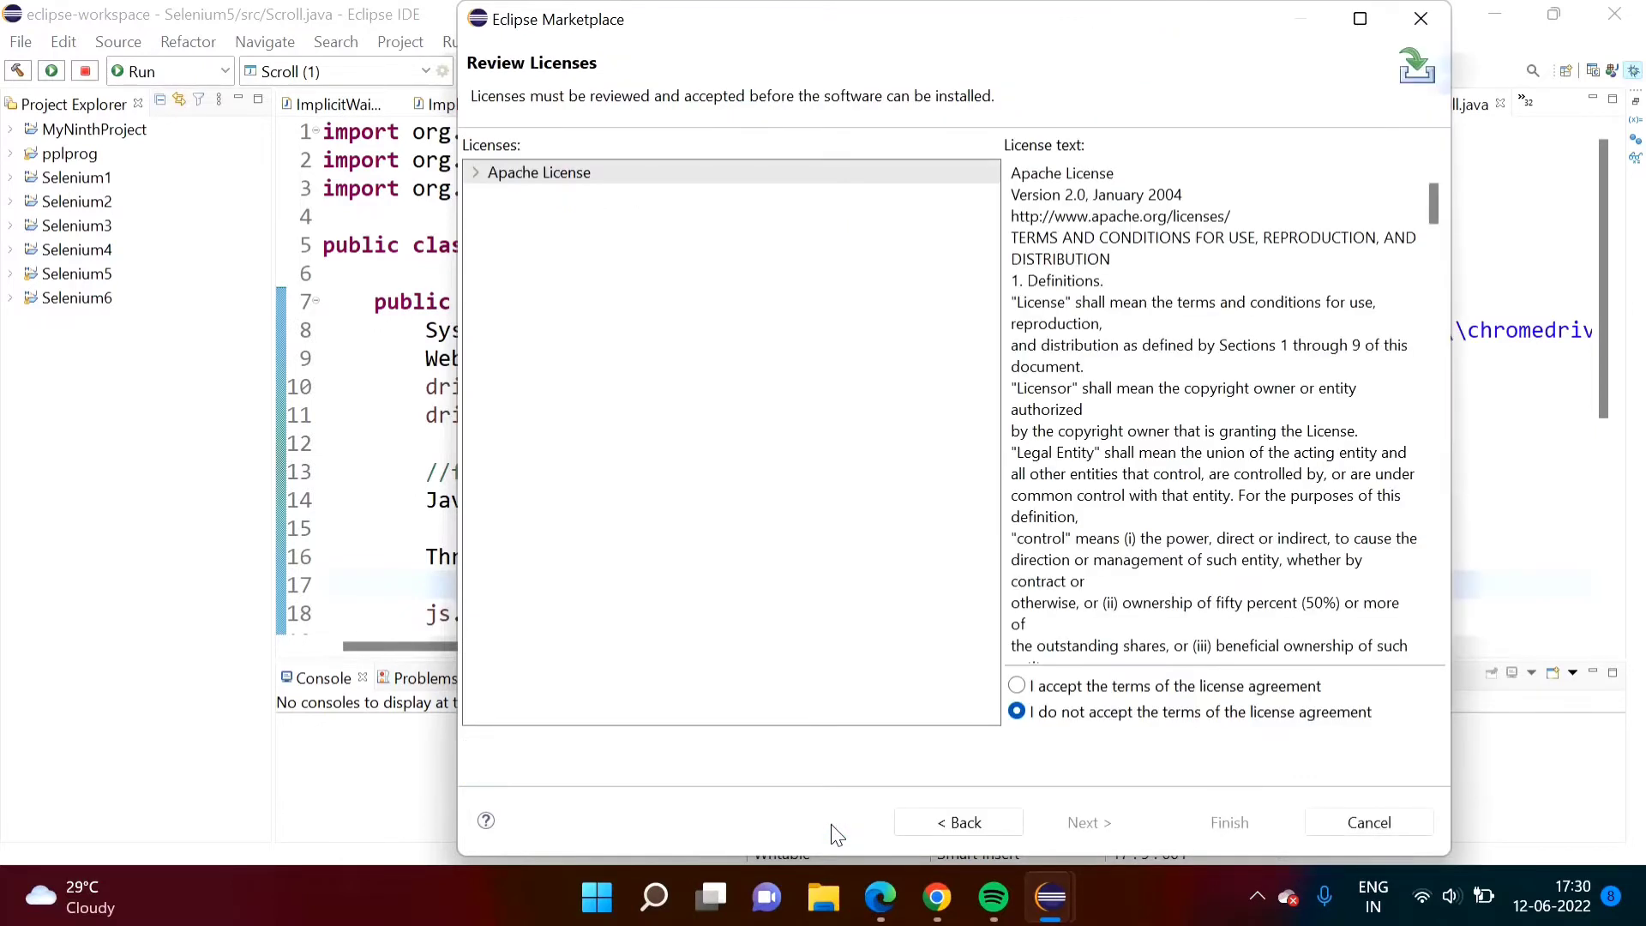
pyautogui.click(1016, 685)
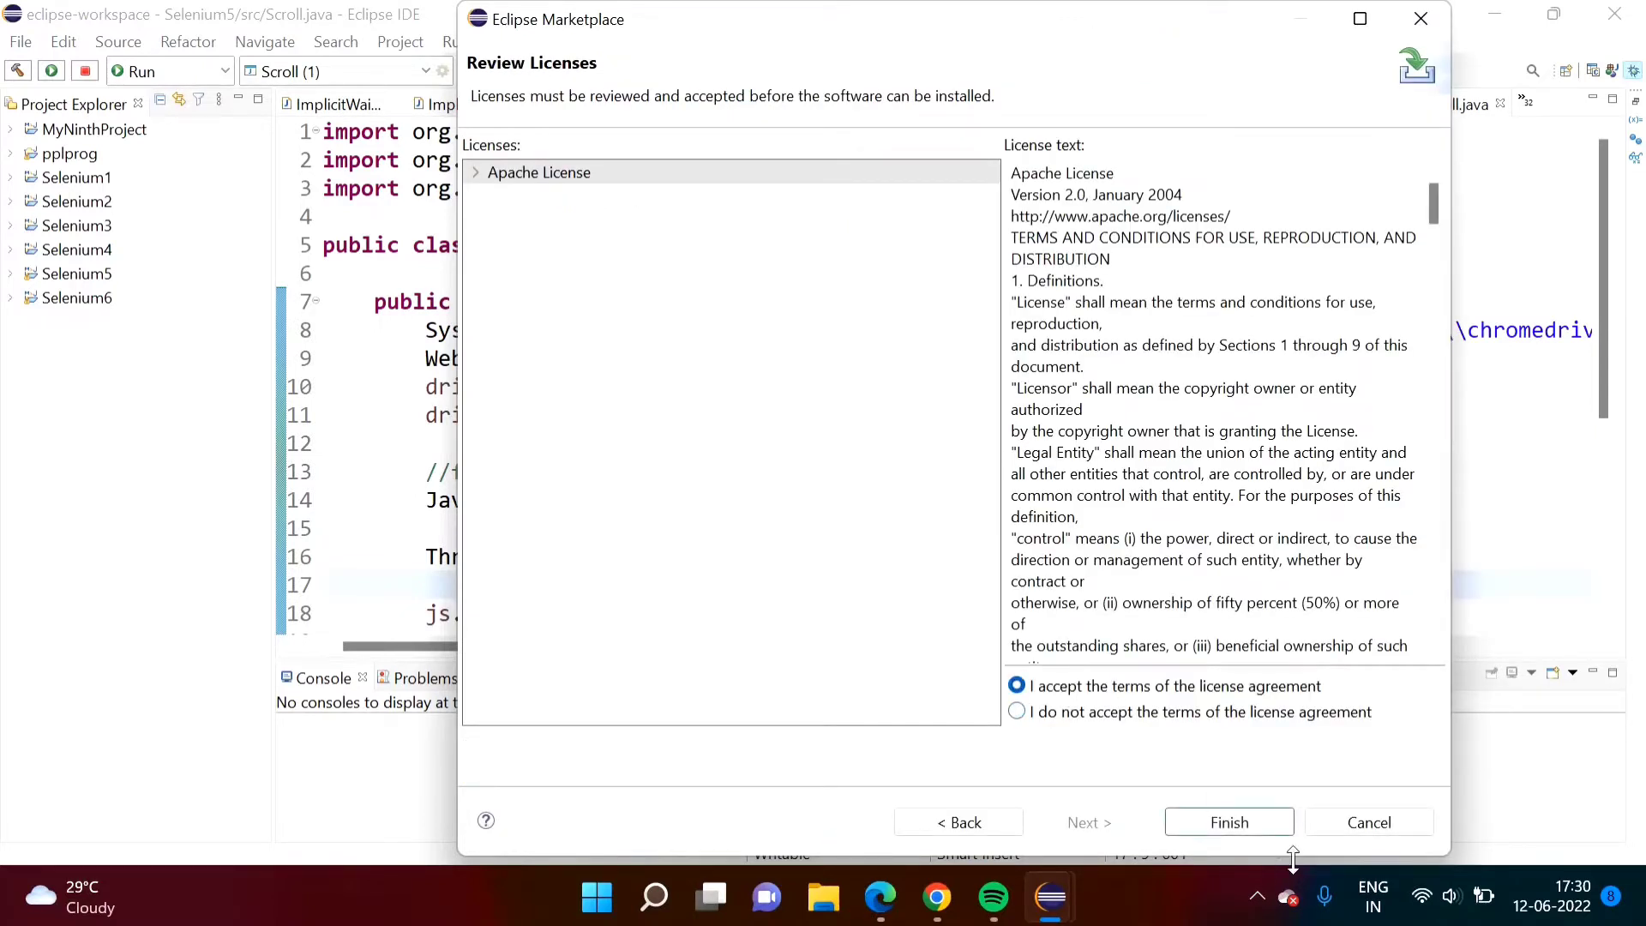
pyautogui.click(1228, 822)
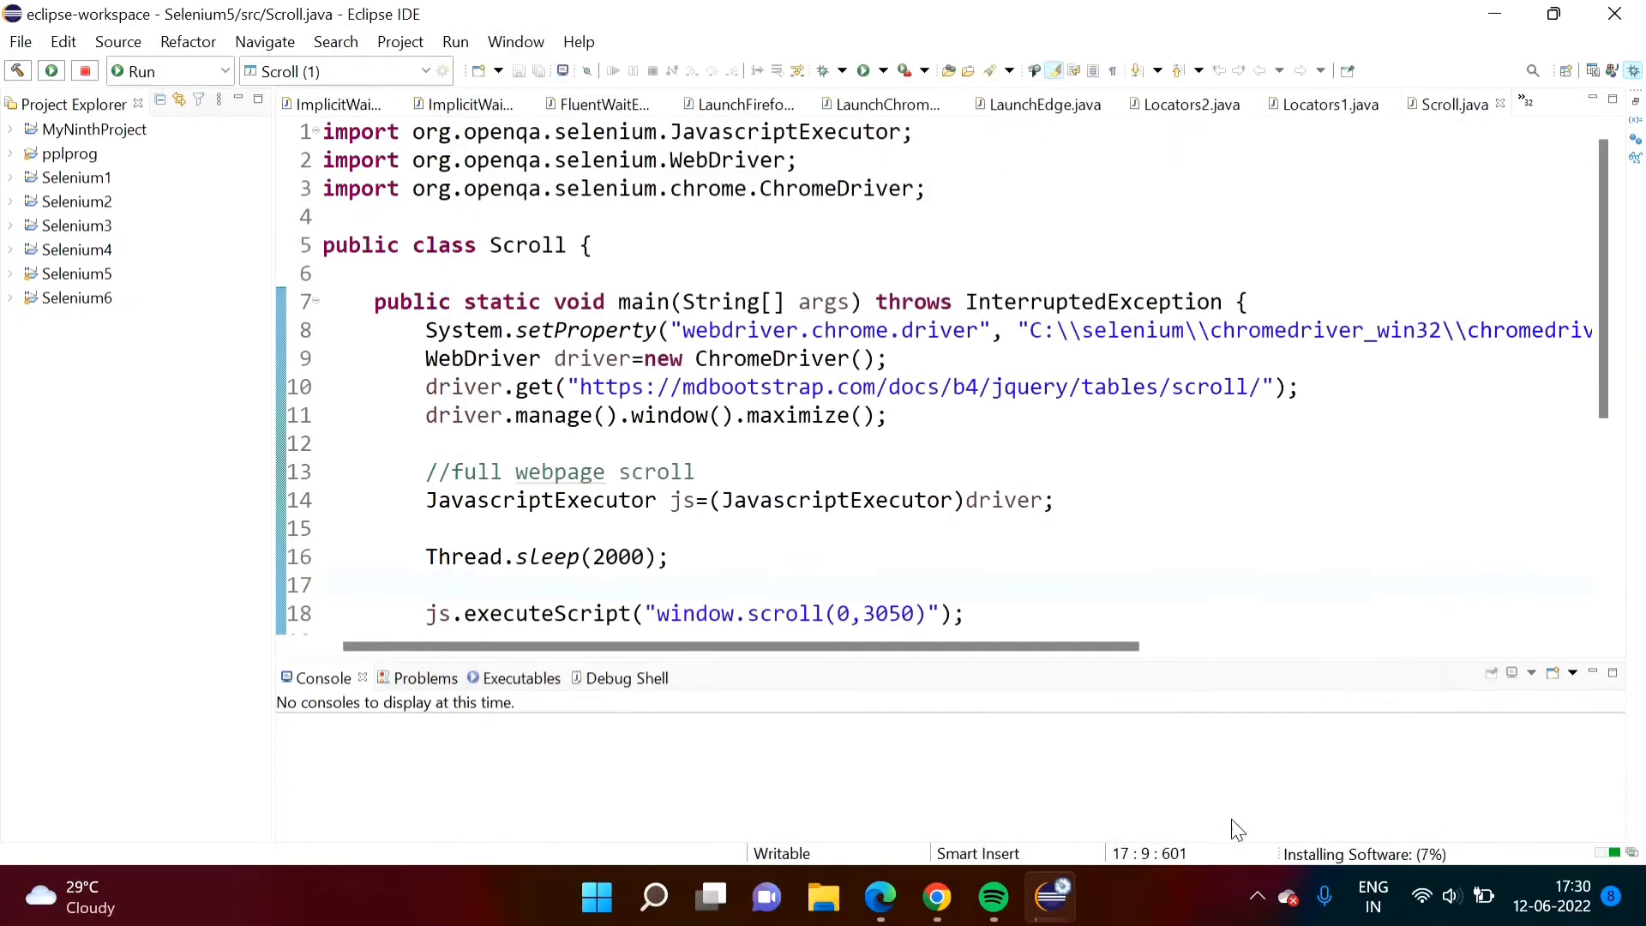
pyautogui.moveTo(1365, 871)
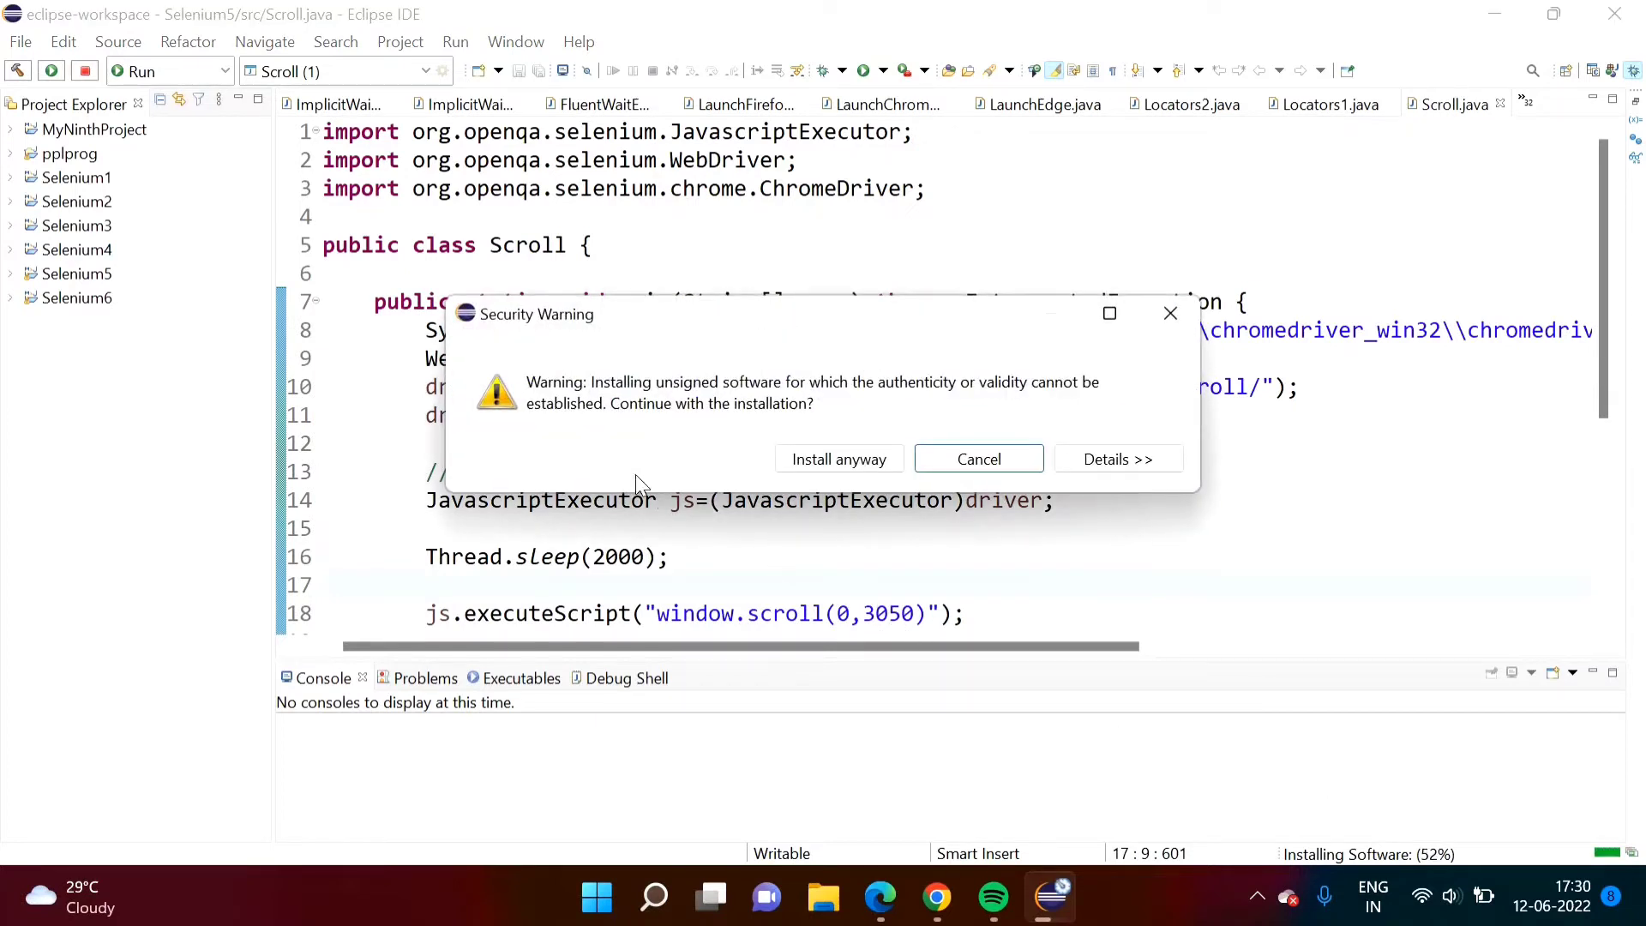
pyautogui.moveTo(850, 499)
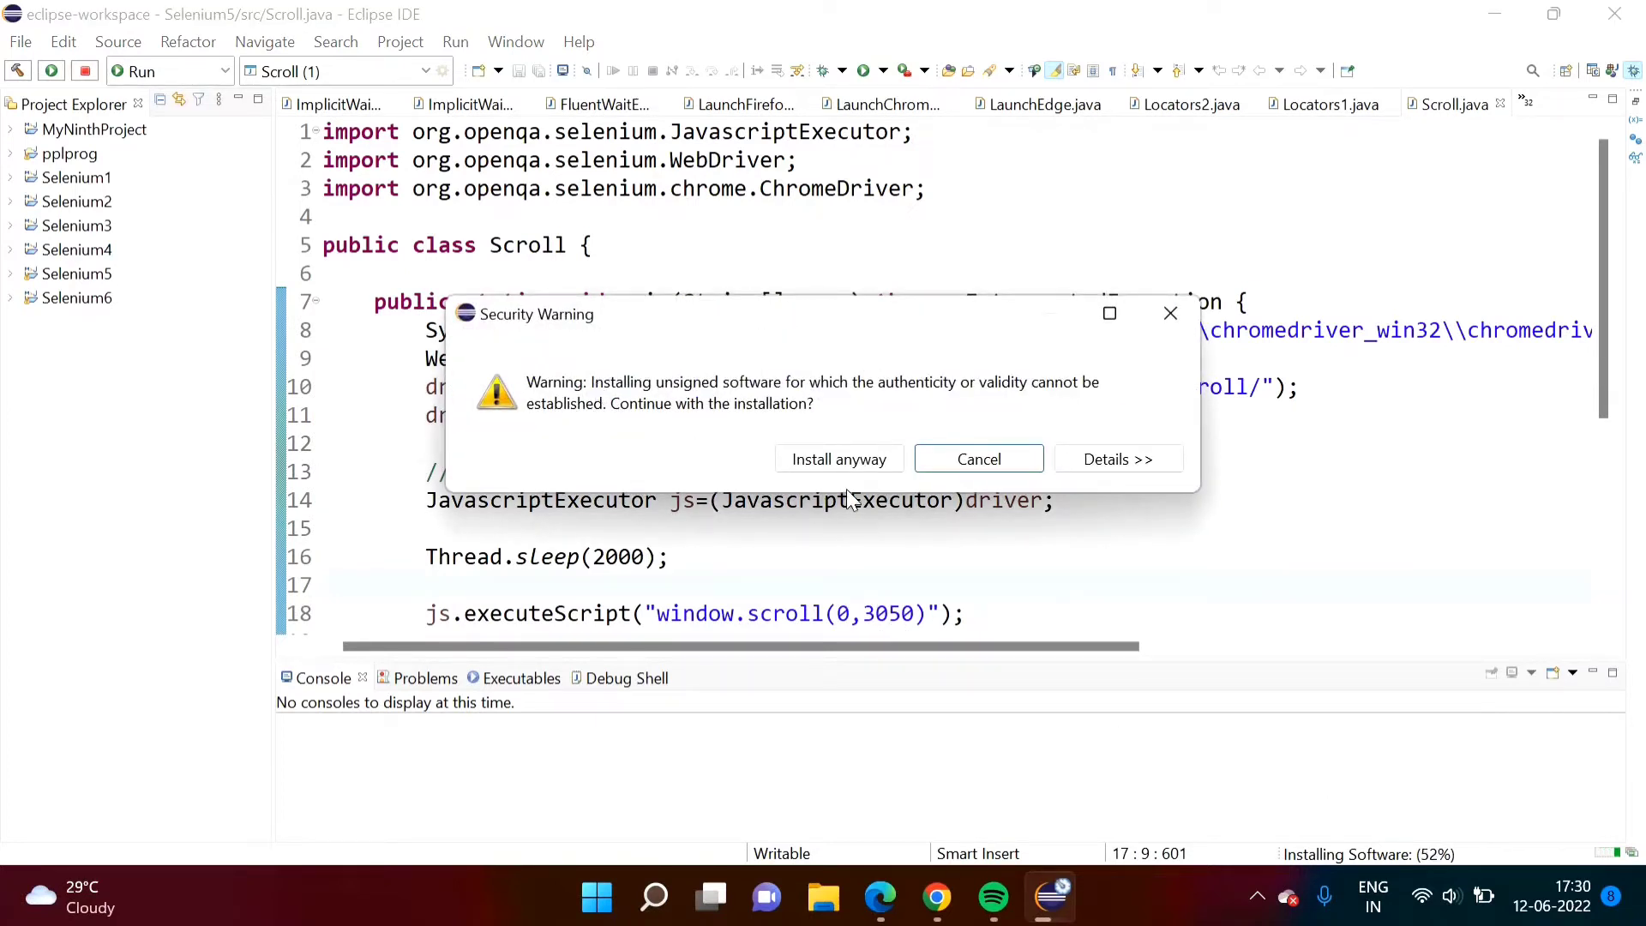
pyautogui.moveTo(839, 458)
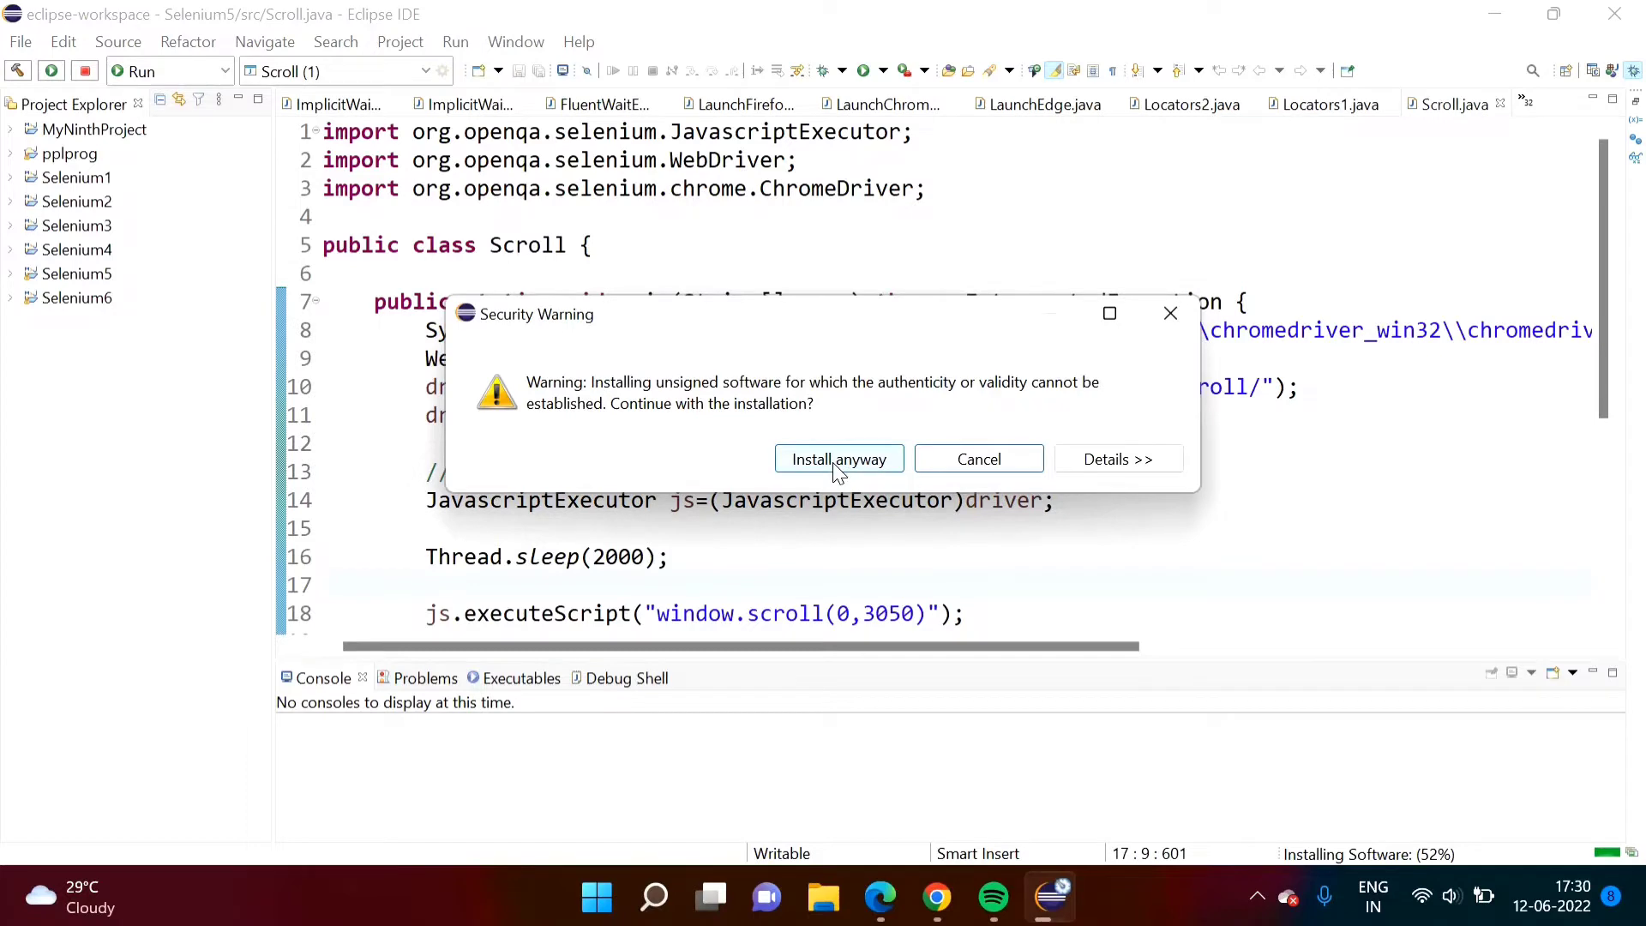
# Install the unsigned TestNG software anyway and restart Eclipse now.
pyautogui.click(838, 459)
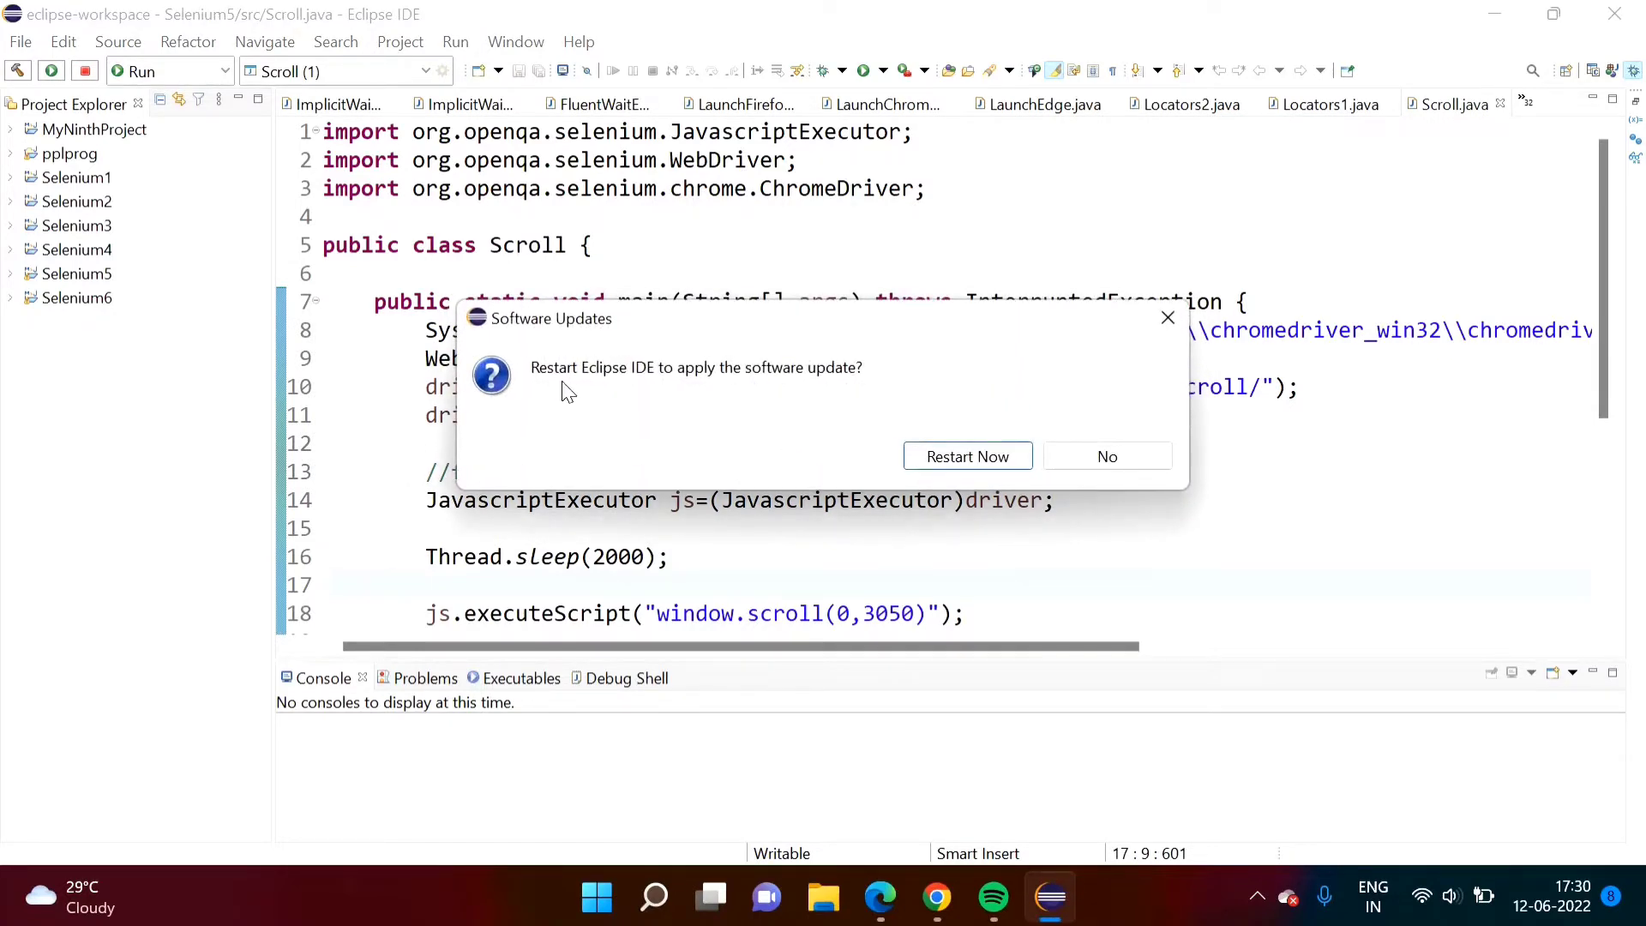
pyautogui.moveTo(967, 455)
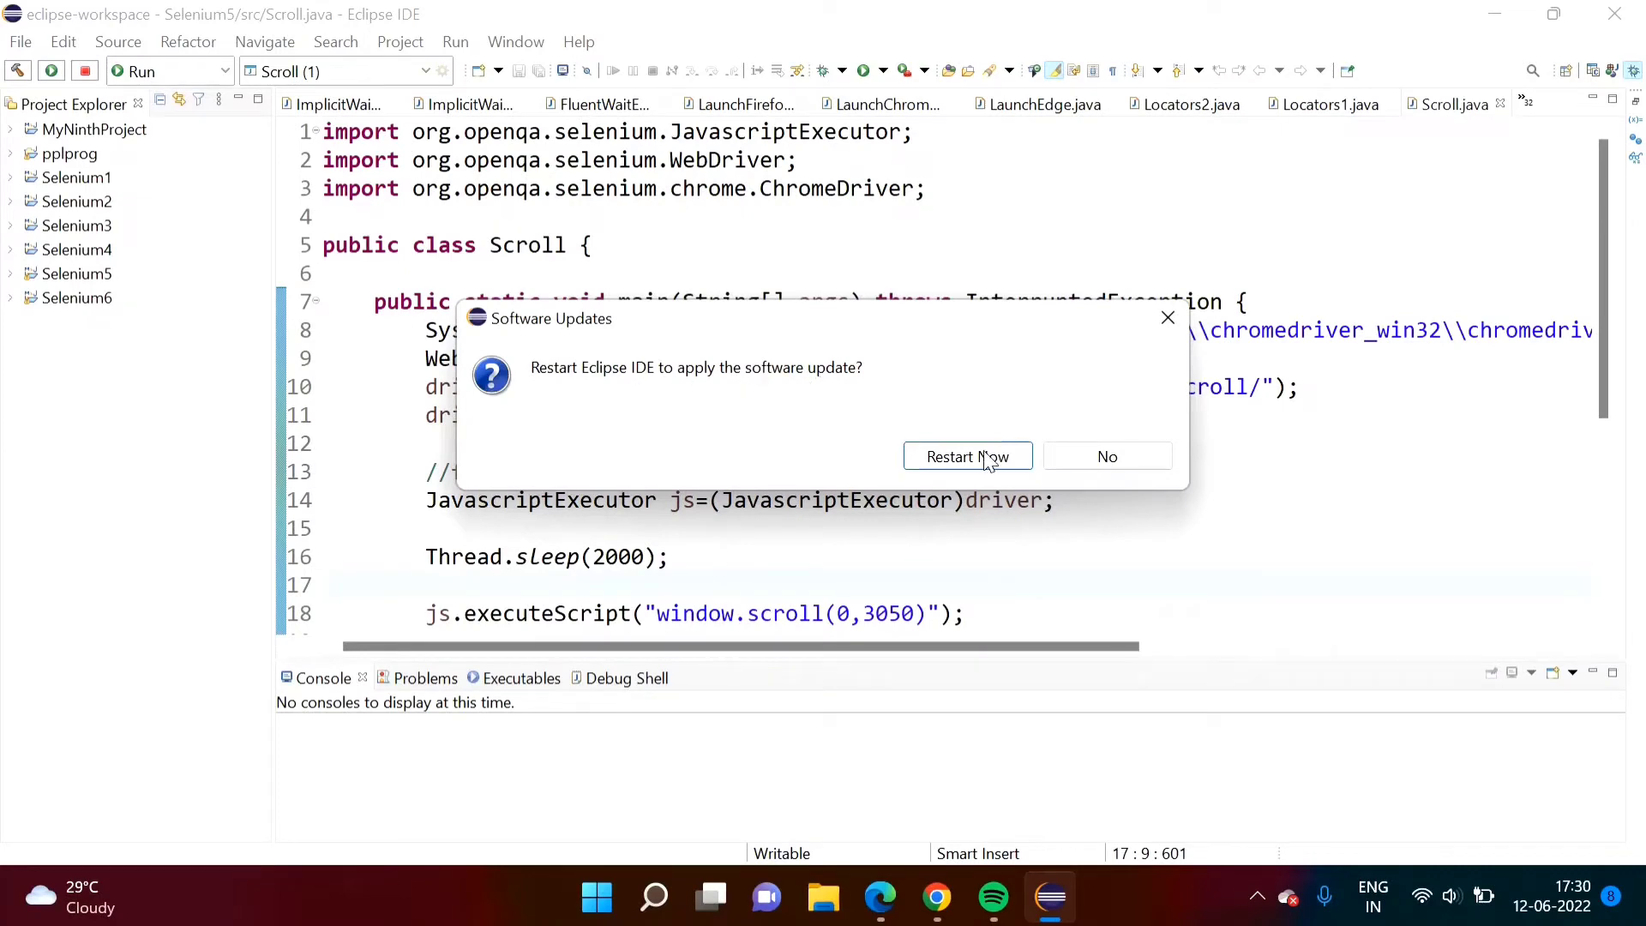
pyautogui.click(1107, 455)
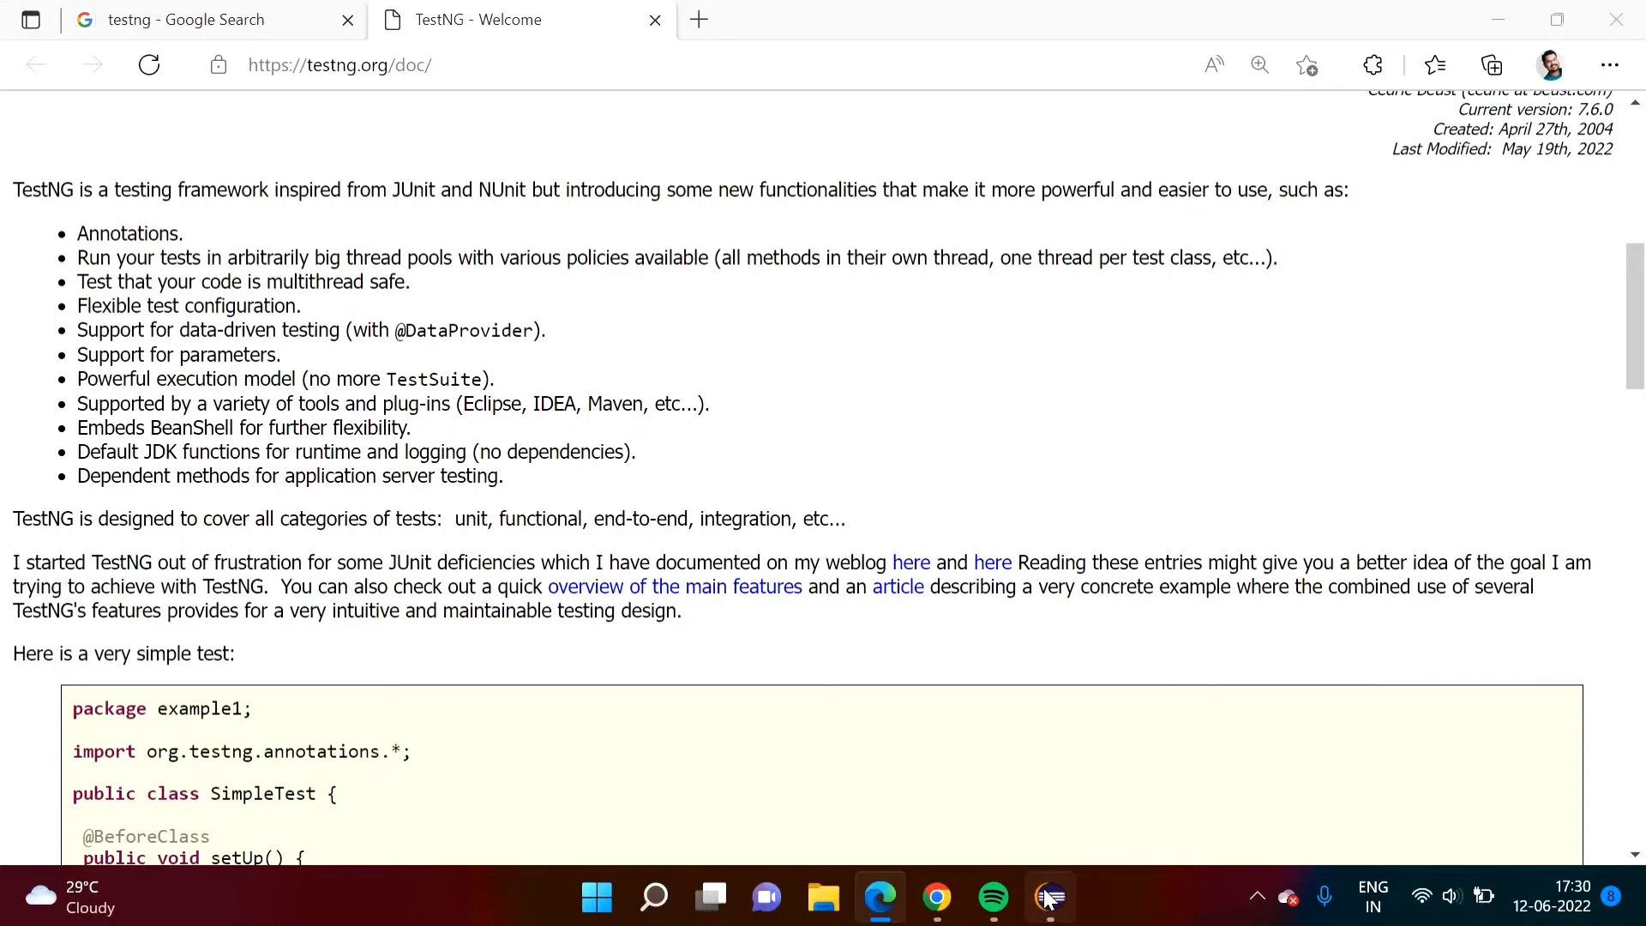
# Switch to the restarted Eclipse window from the Windows taskbar.
pyautogui.click(1047, 897)
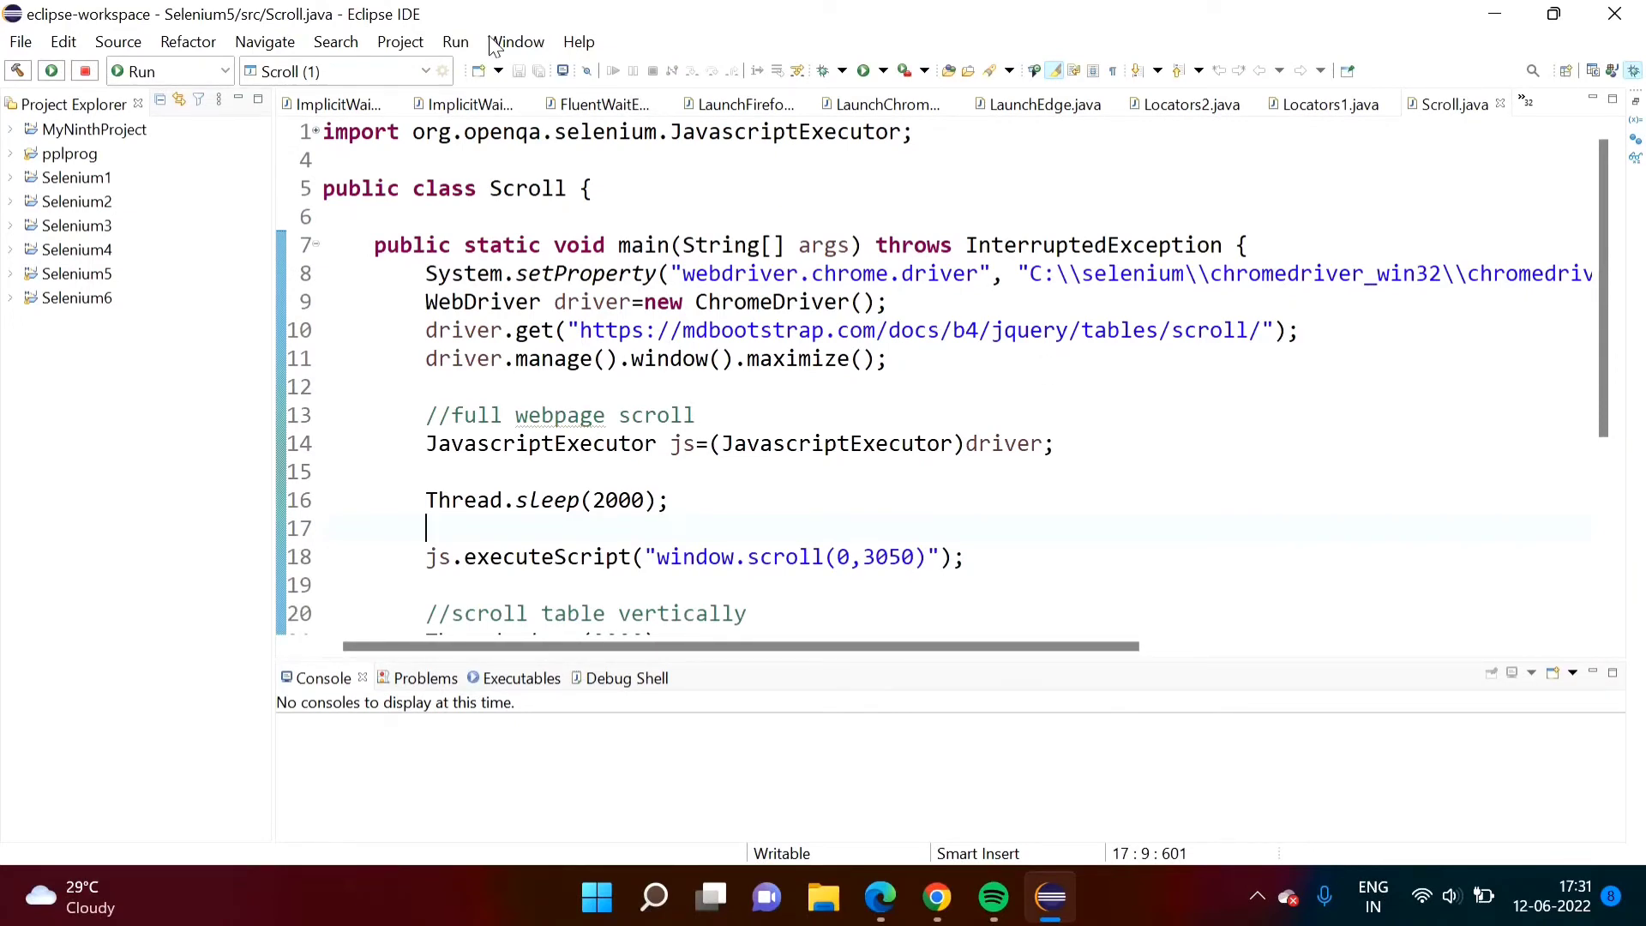
# Open Window > Preferences, filter by 'testng', and select the TestNG page.
pyautogui.click(515, 42)
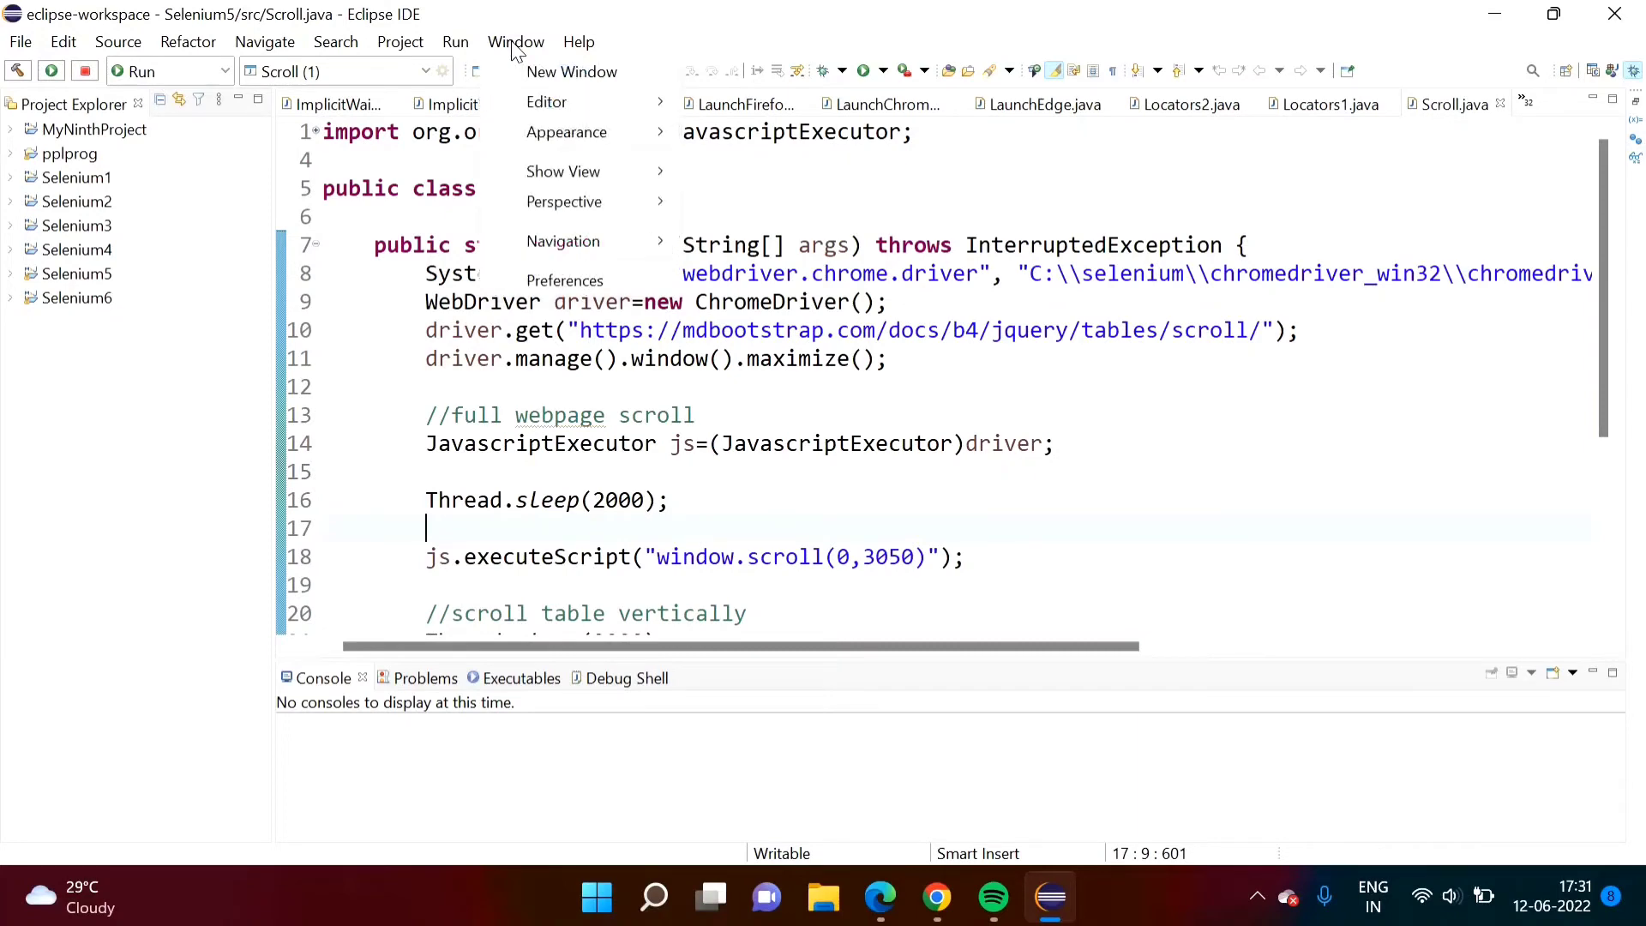
pyautogui.click(564, 280)
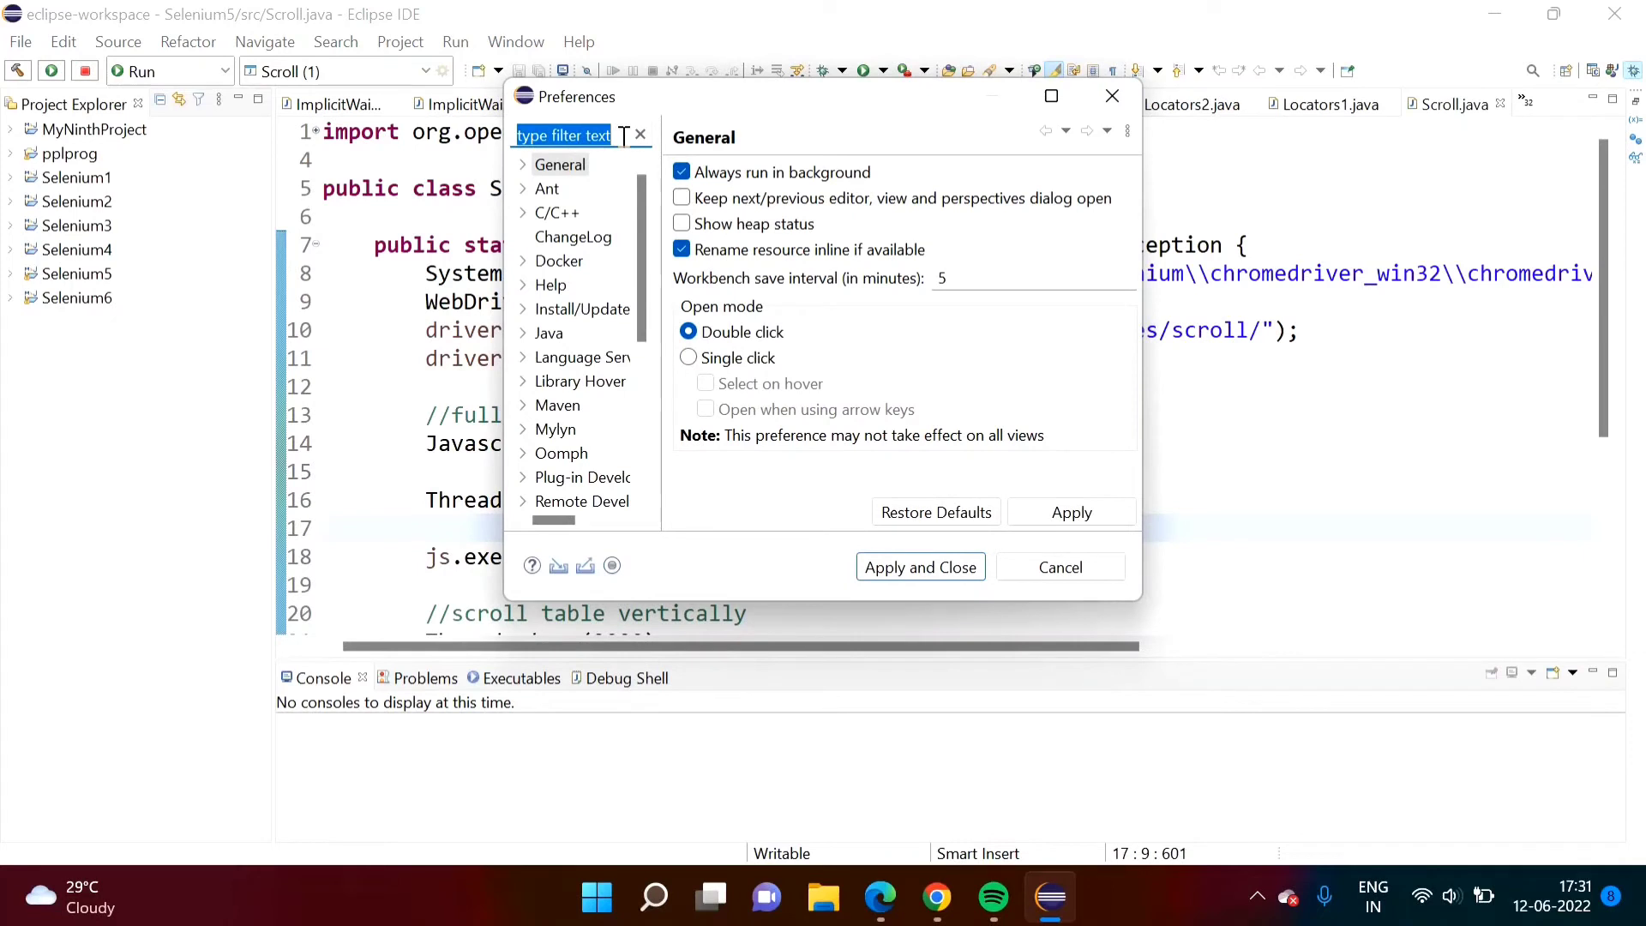
pyautogui.write('testng')
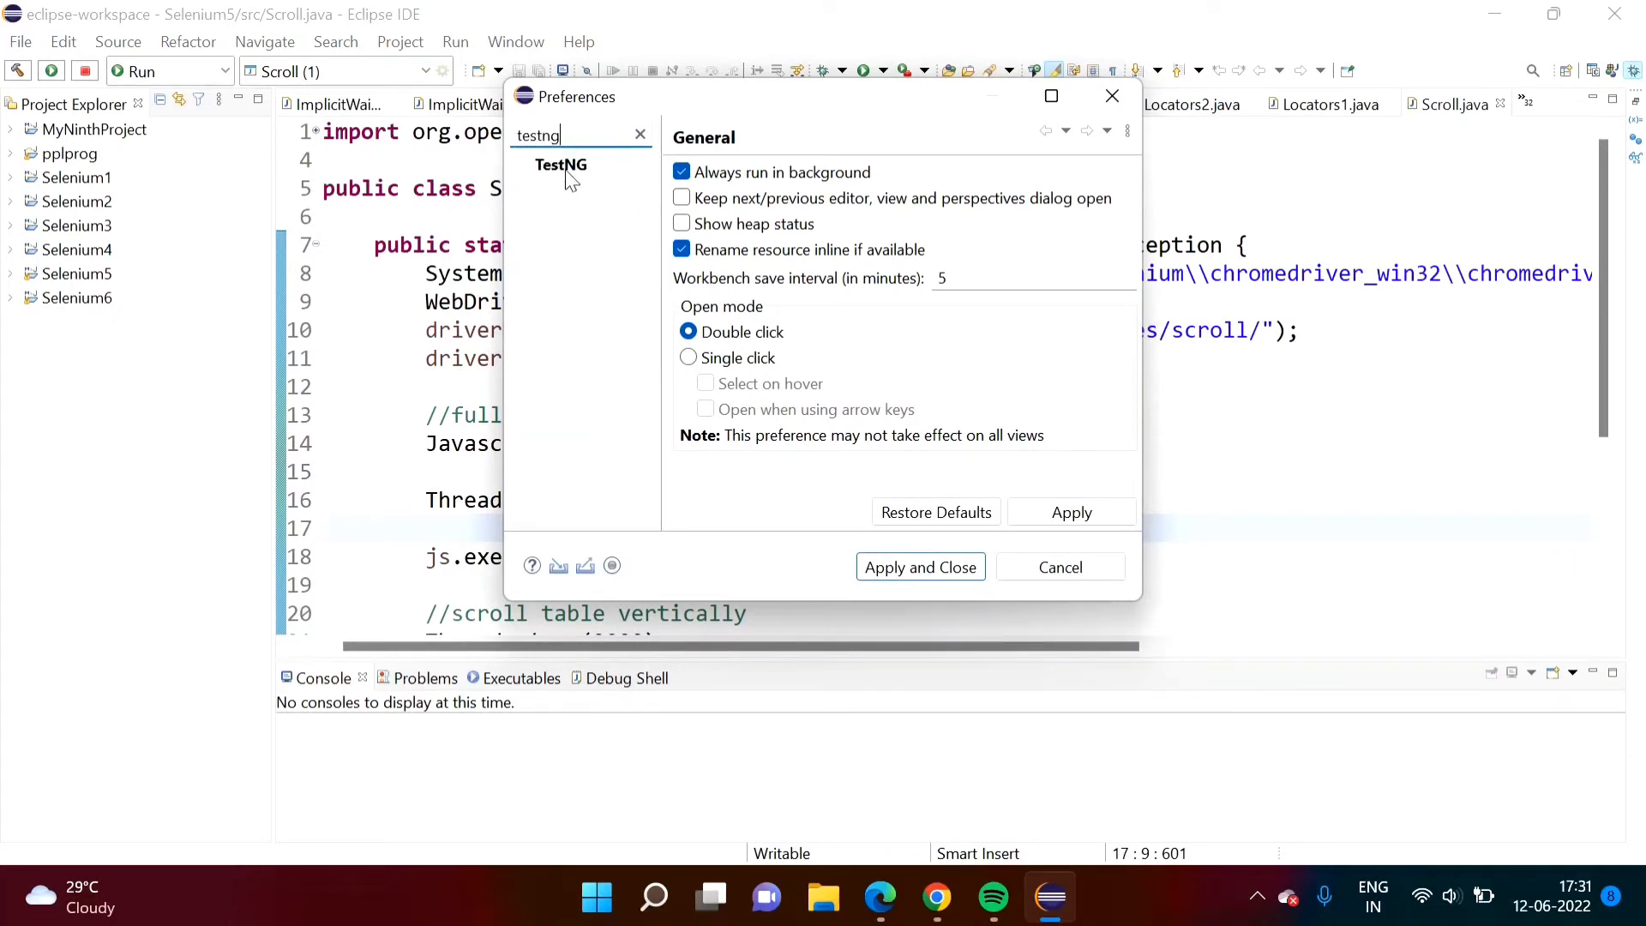
pyautogui.click(560, 165)
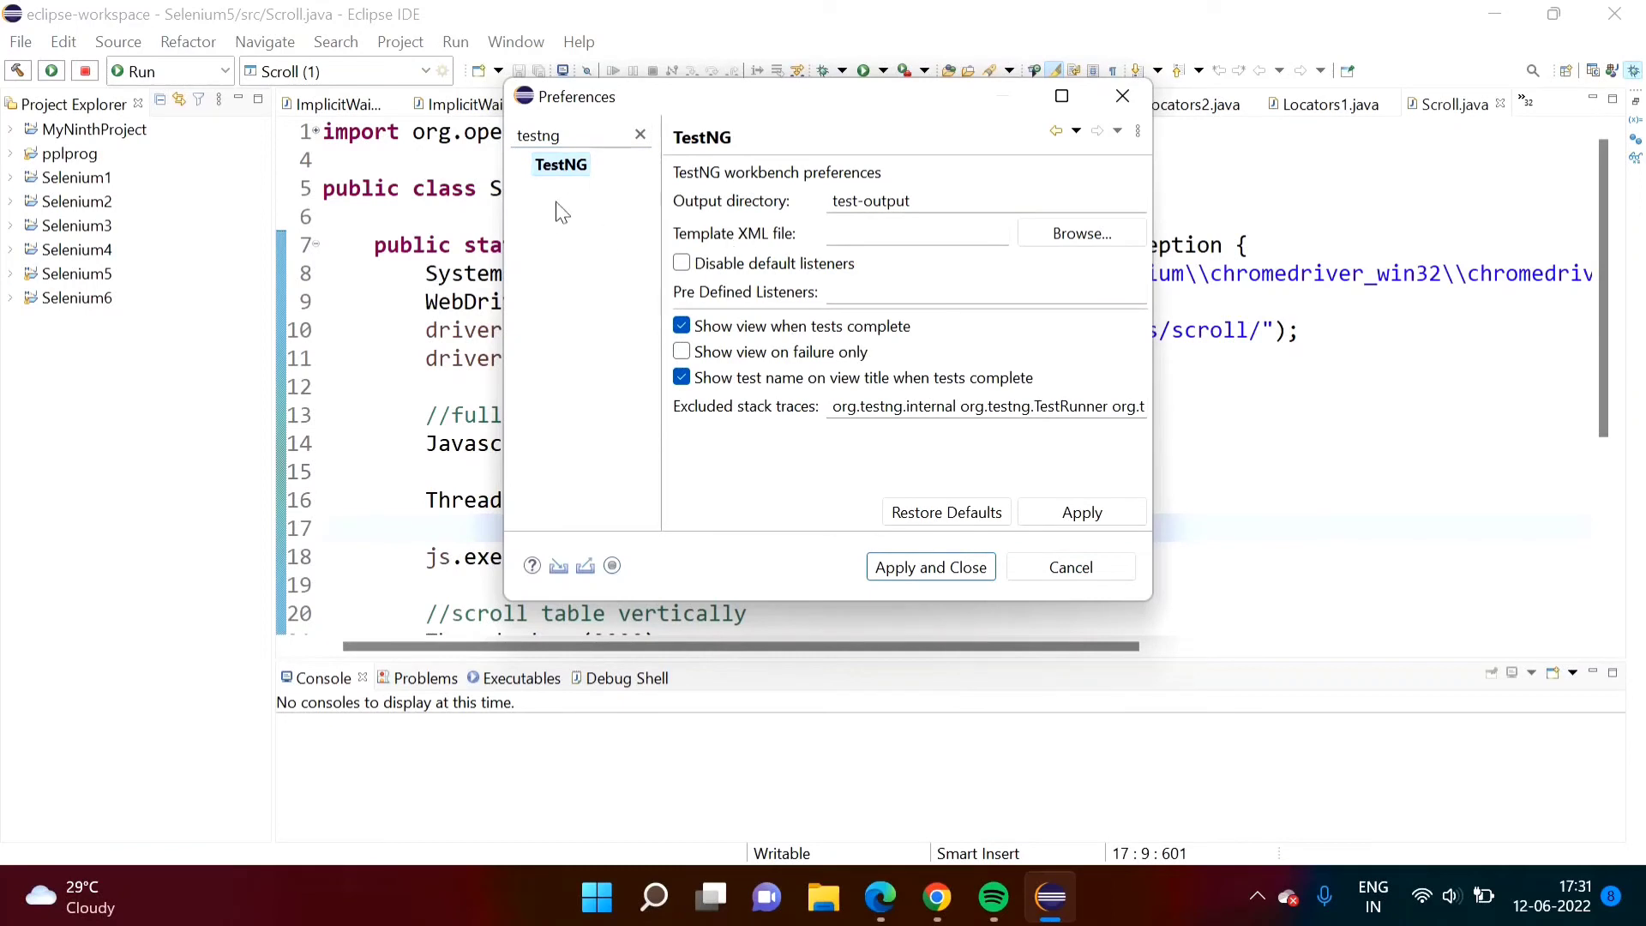